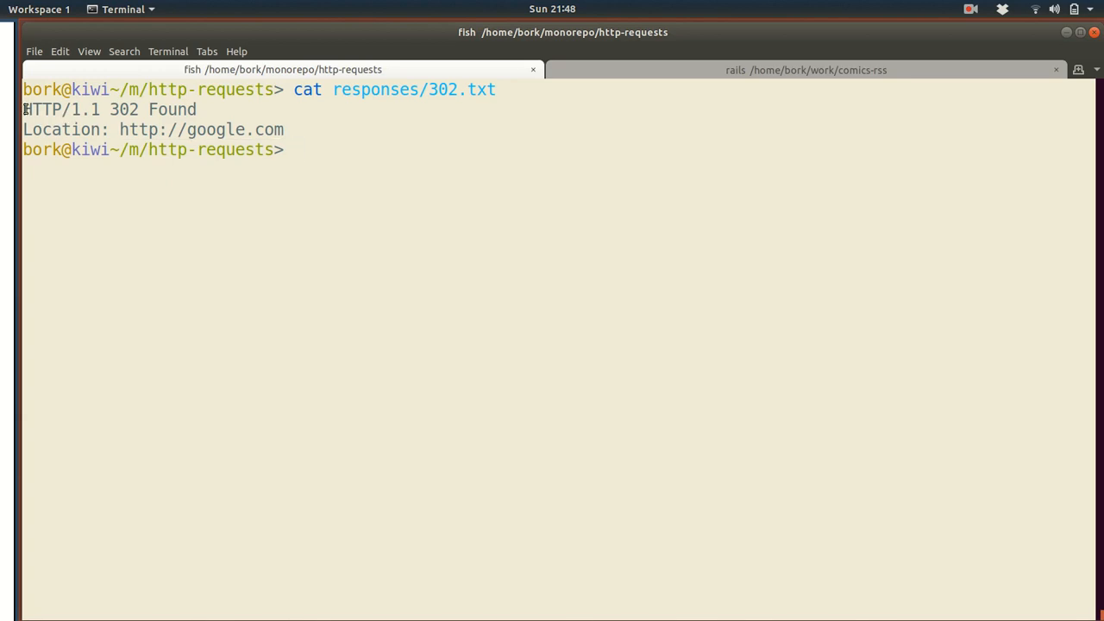
- Start the local Python server with the saved 301 response file
type("python server.py responses/301.txt")
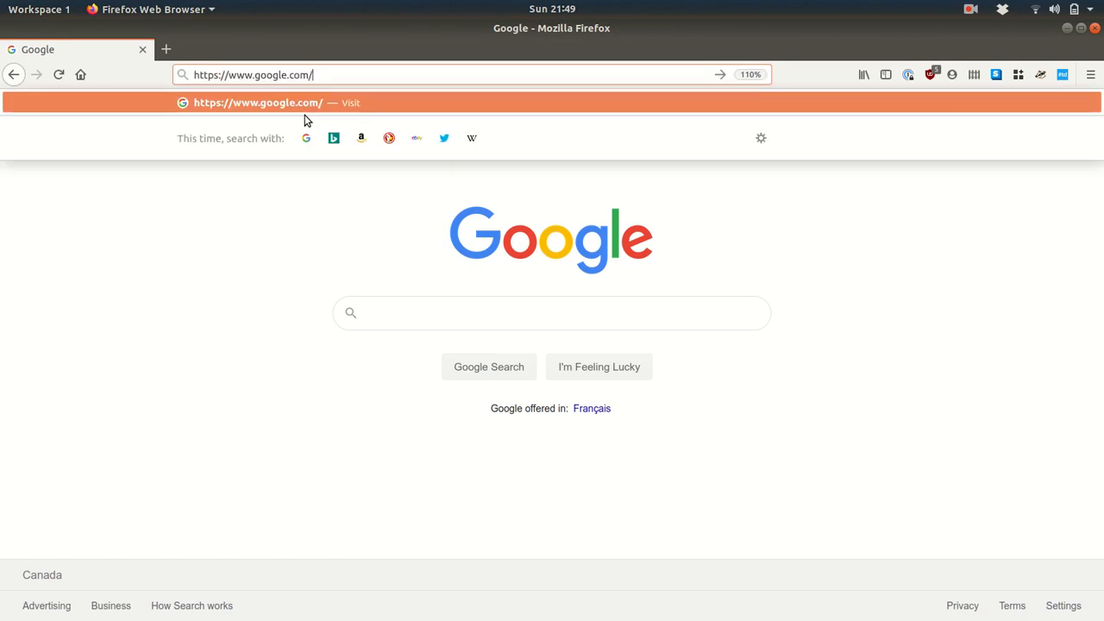
- Enter localhost:8080 in the address bar to load the local server
type("localhost:")
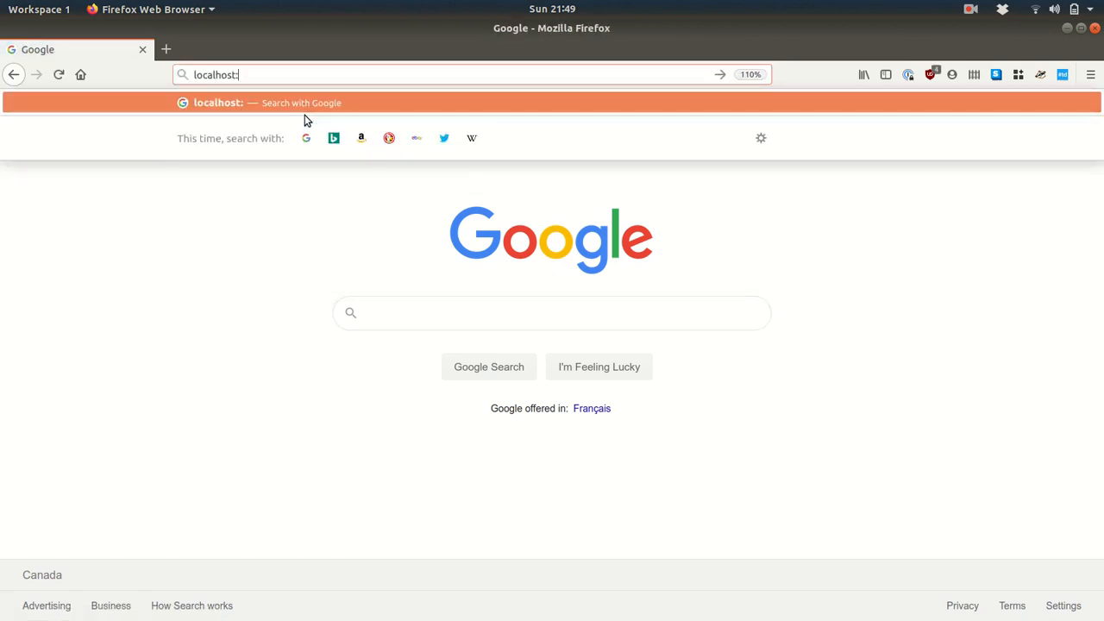
type("8080")
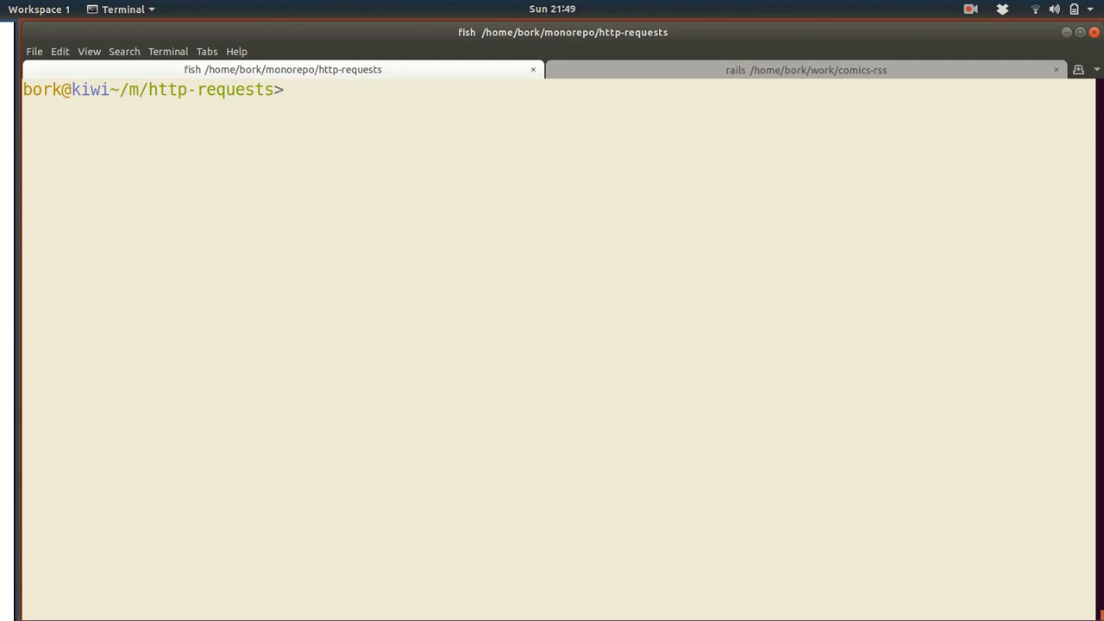
- Print the saved redirect response file and highlight its status code
type("cat responses/302.txt")
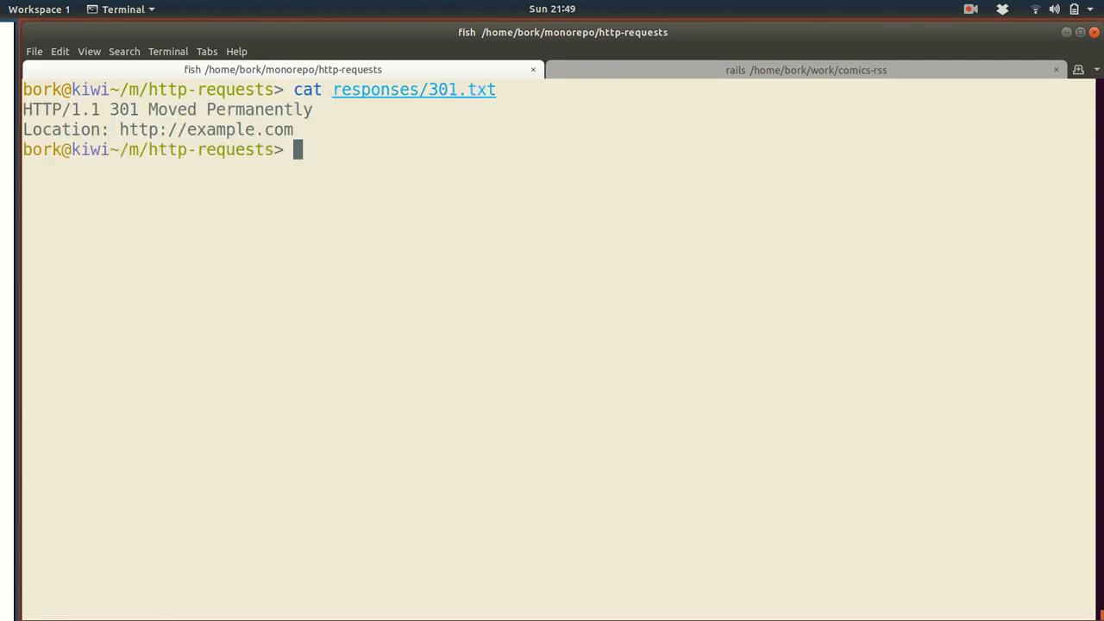
mouse_move(388, 15)
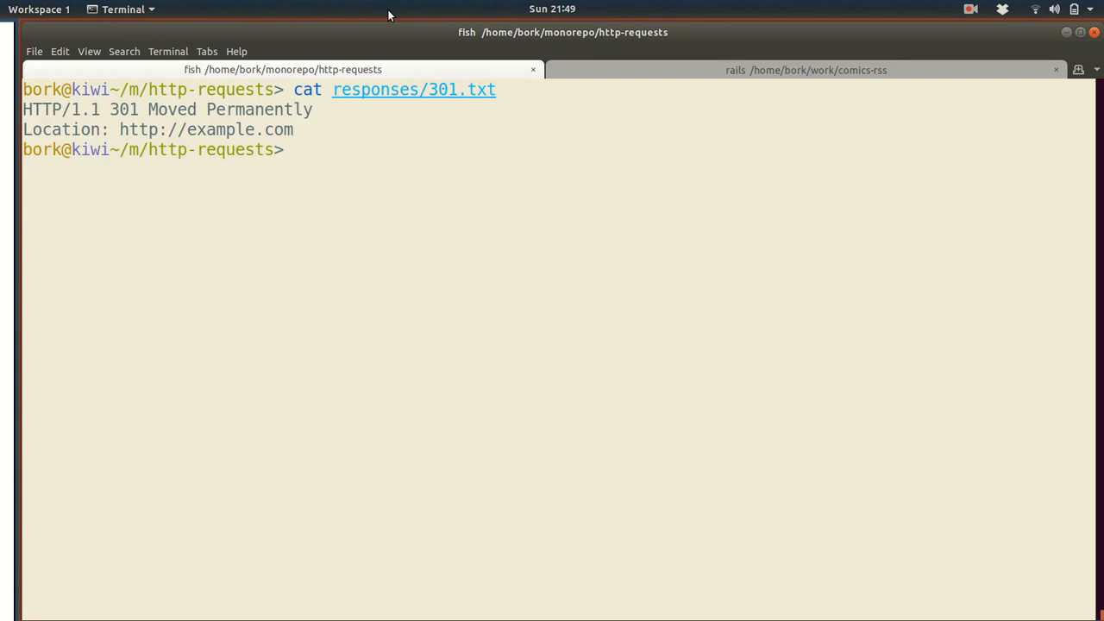
double_click(60, 130)
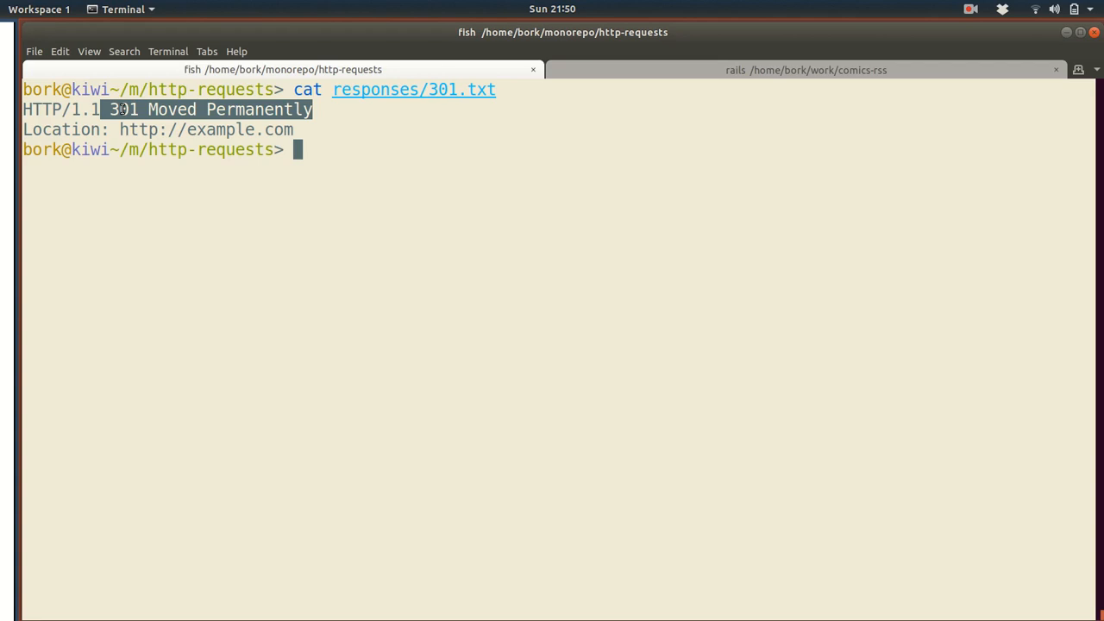
mouse_move(207, 130)
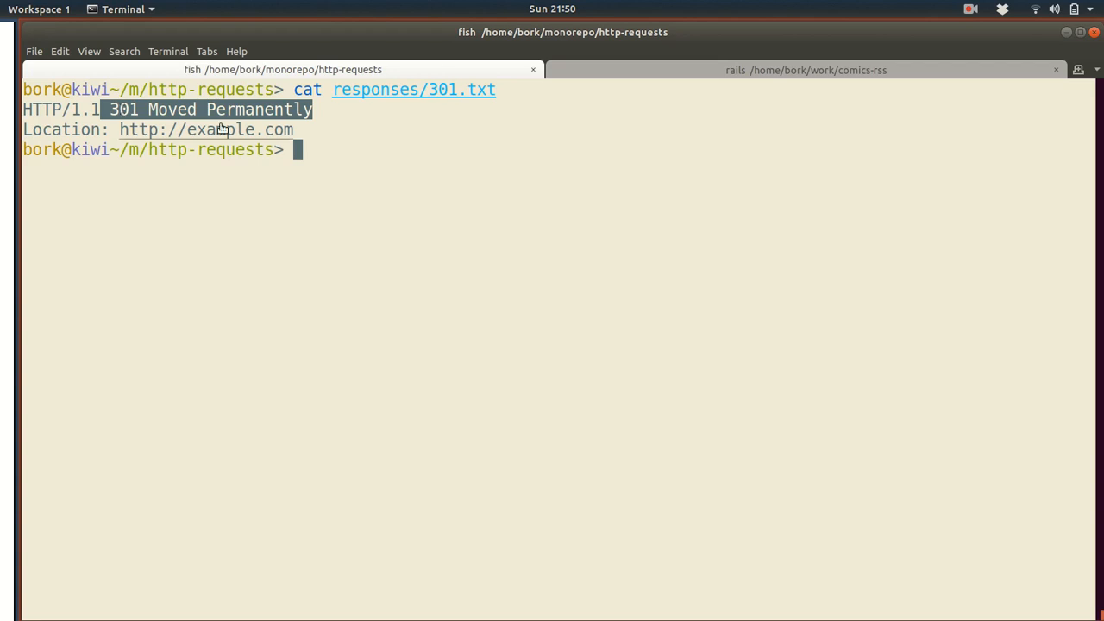
- Start python server.py serving the saved redirect response file
type("python server.py responses/302.txt")
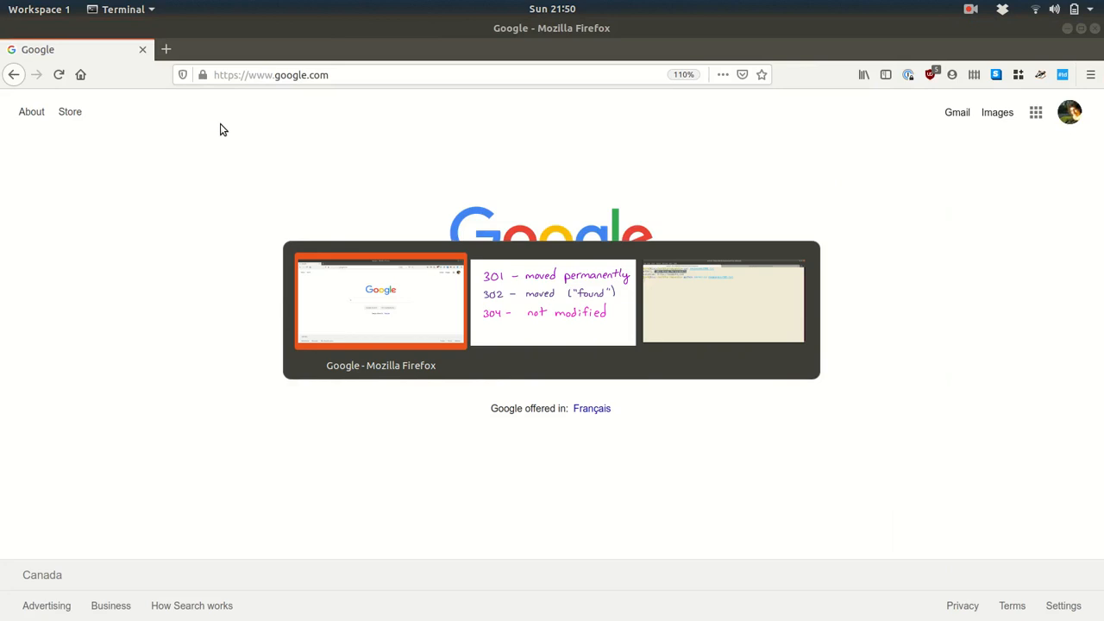
- Visit localhost:8080 and follow the redirect to the Example Domain page
type("localhost:")
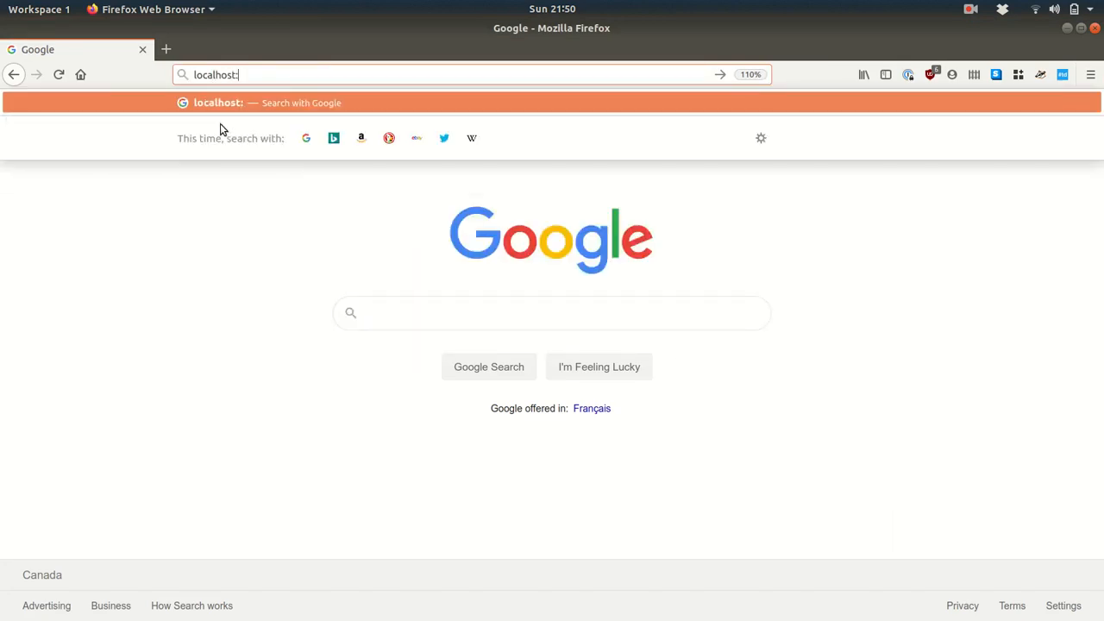
type("8080")
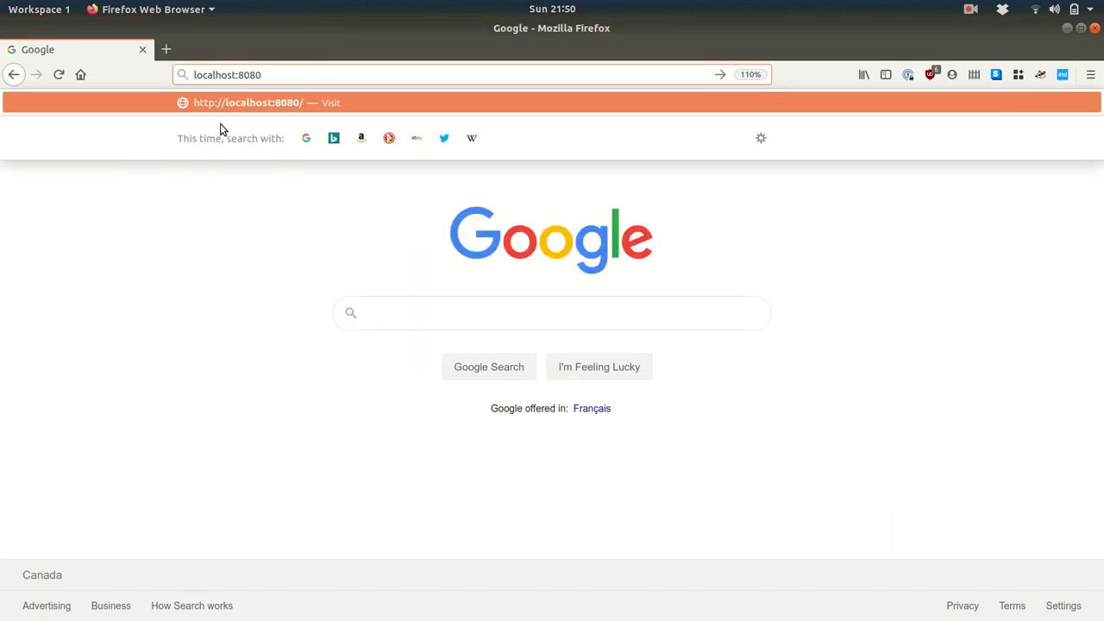
type("example.com")
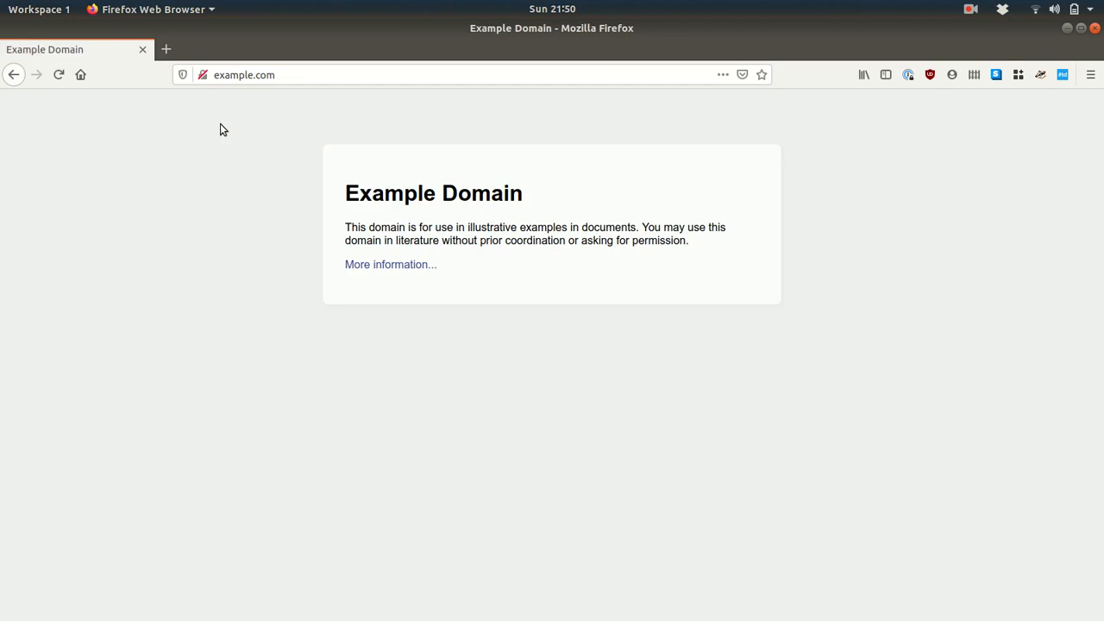
left_click(58, 74)
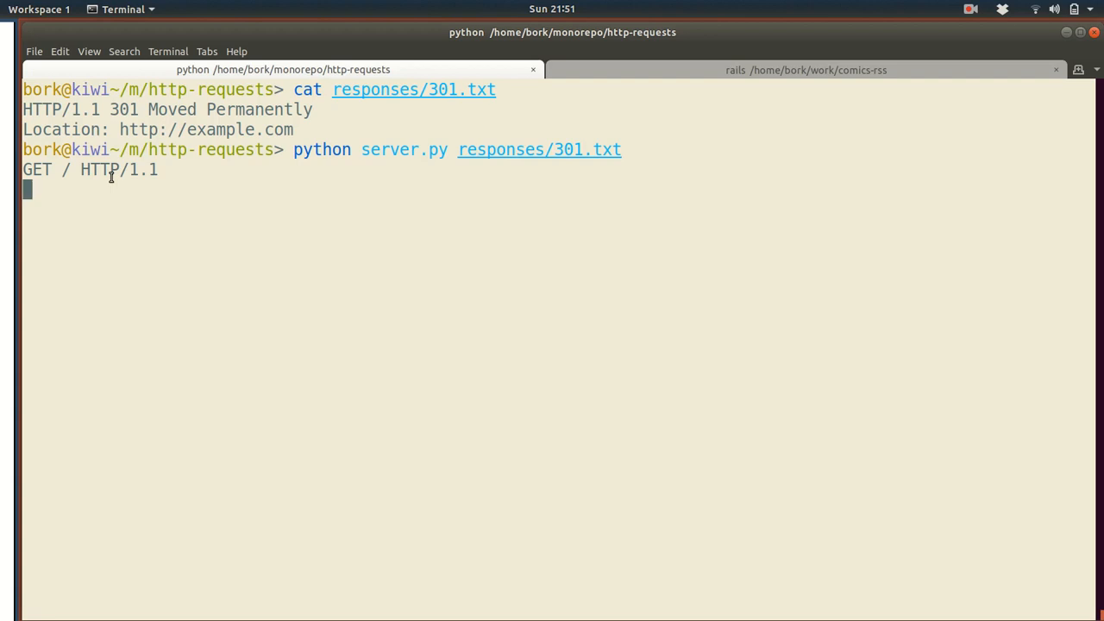
mouse_move(121, 109)
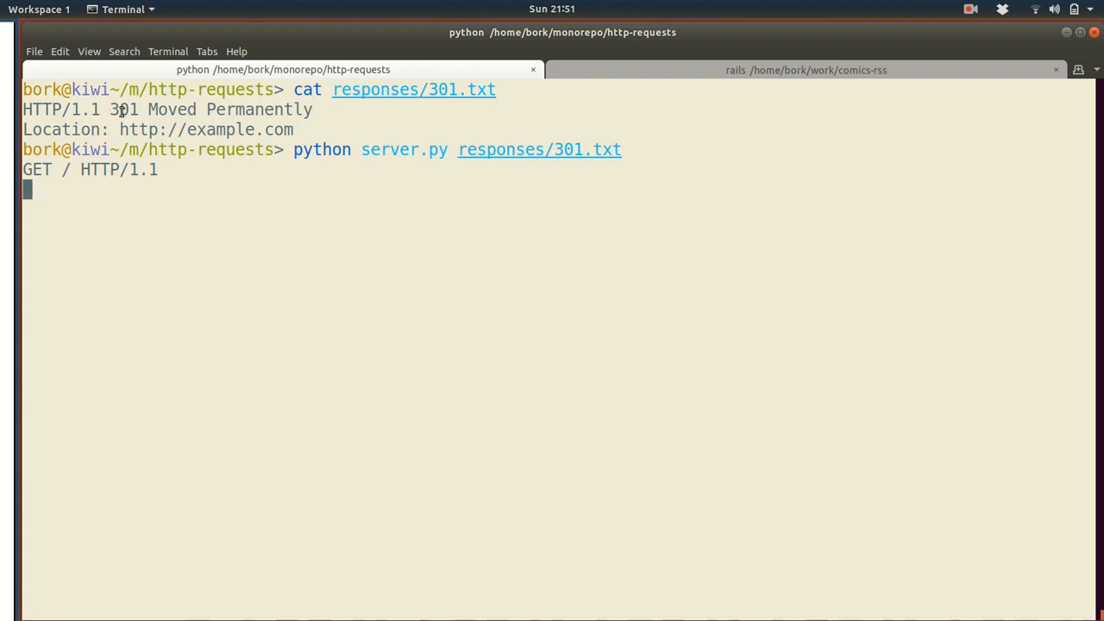
mouse_move(263, 276)
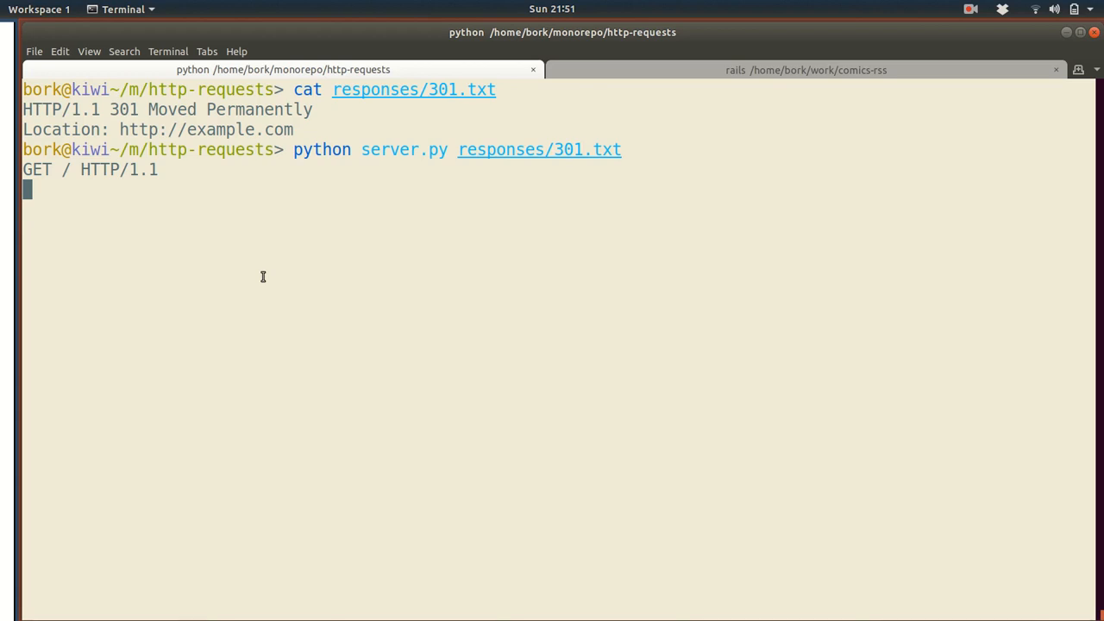
- Stop the running python server.py with Ctrl+C
key("ctrl+c")
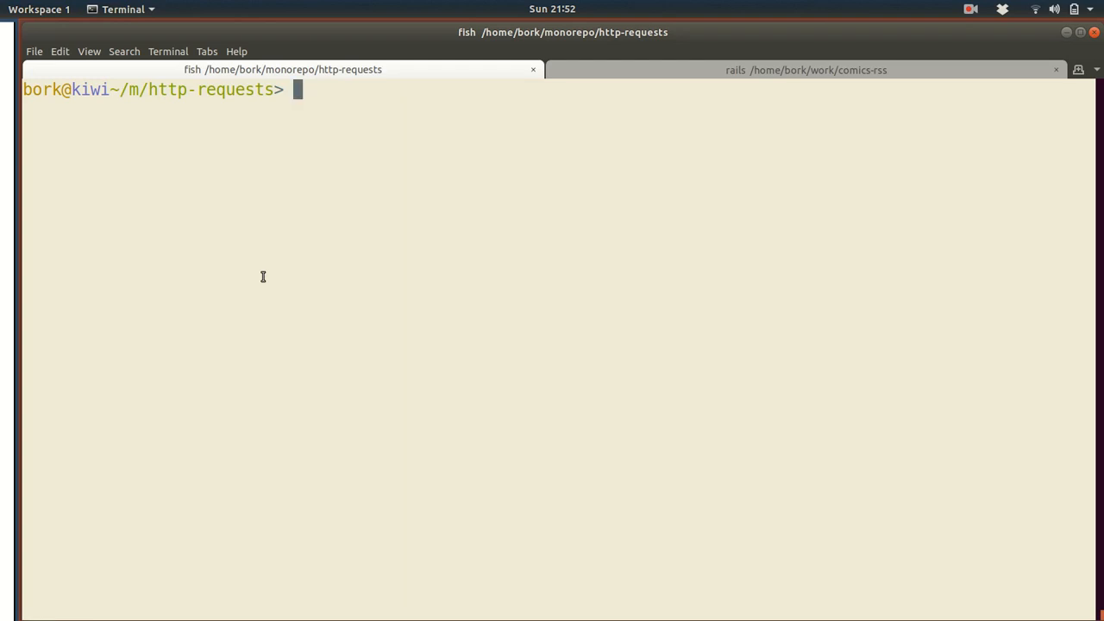
- Fetch headers with curl -I and mark the etag line in the output
type("curl -I http://localhost:3000/")
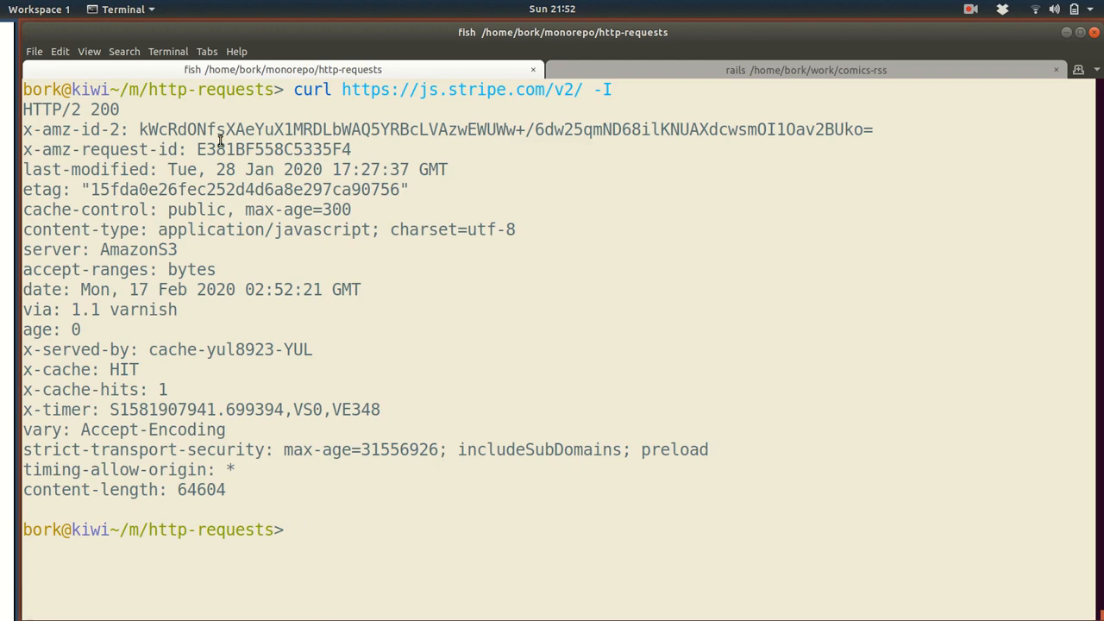
triple_click(215, 189)
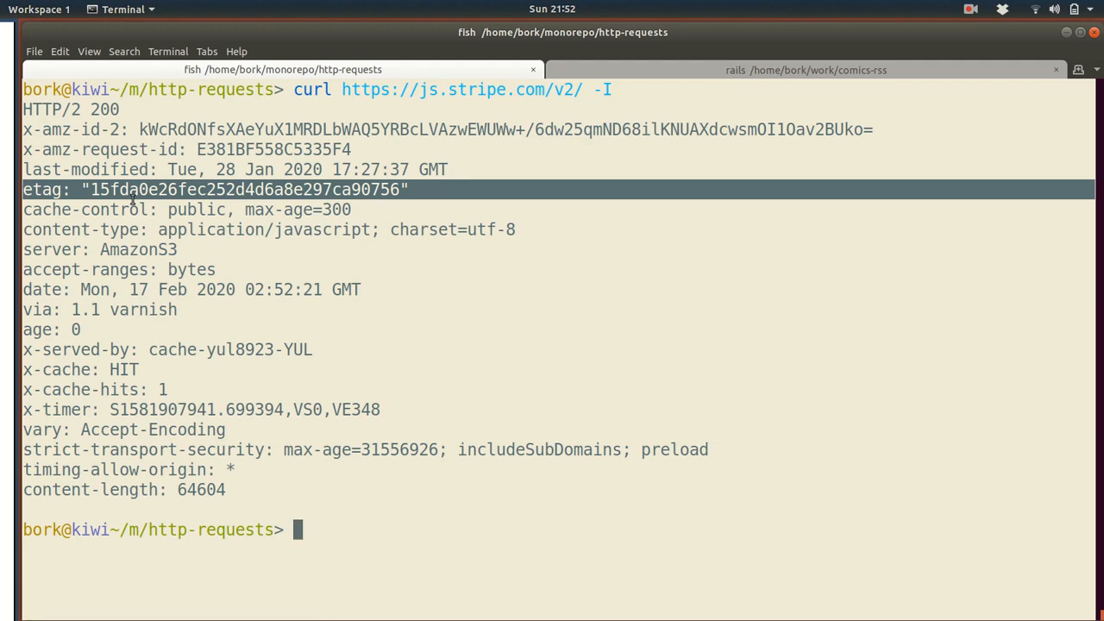
mouse_move(142, 191)
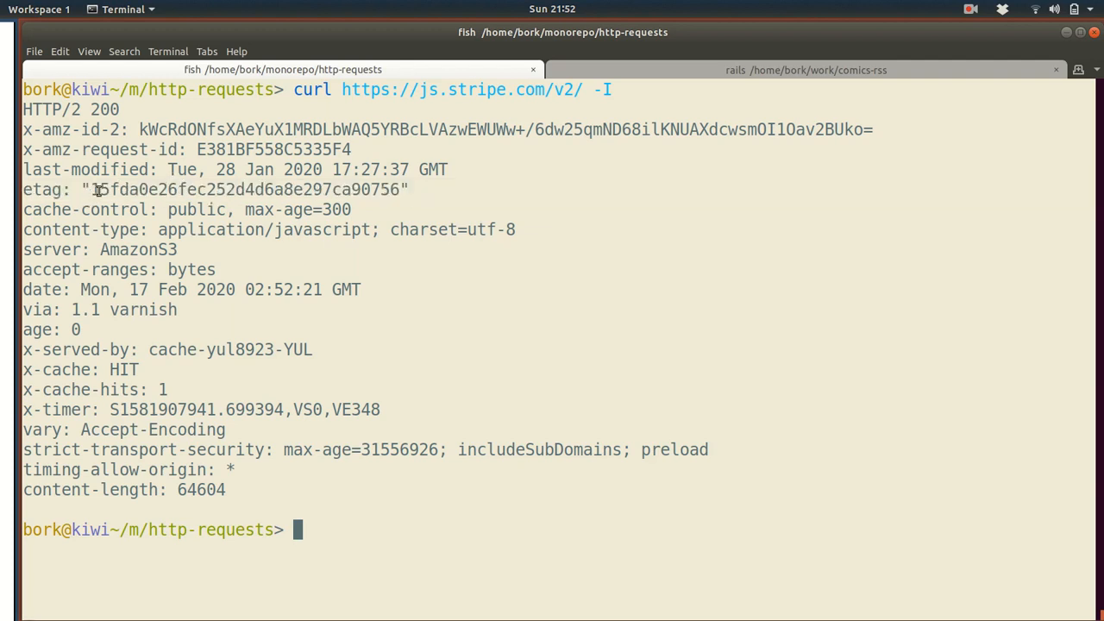
type("curl https://js.stripe.com/v2/ | md5sum")
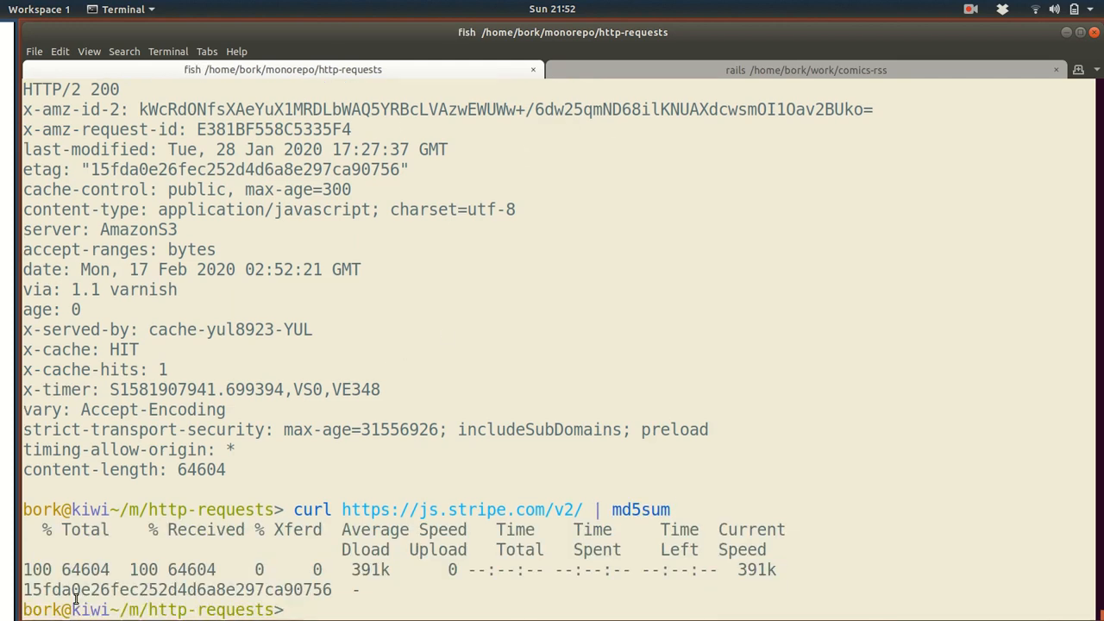
mouse_move(515, 522)
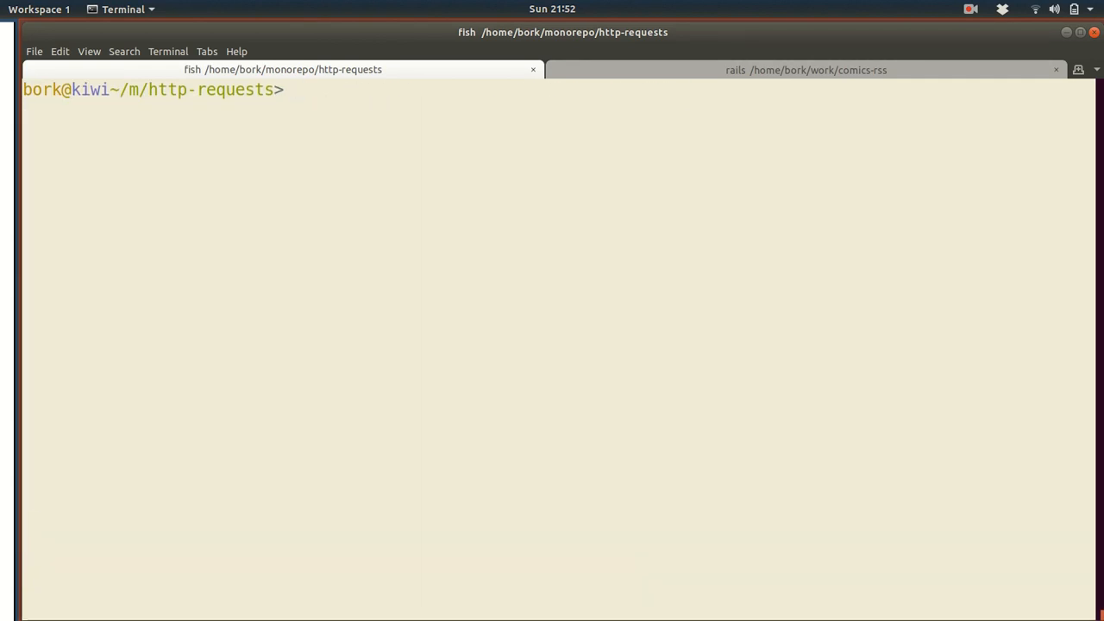
- Compose a curl for js.stripe.com/v2/ carrying an If-None-Match header with the etag
type("curl https://js.stripe.com/v2/ -I")
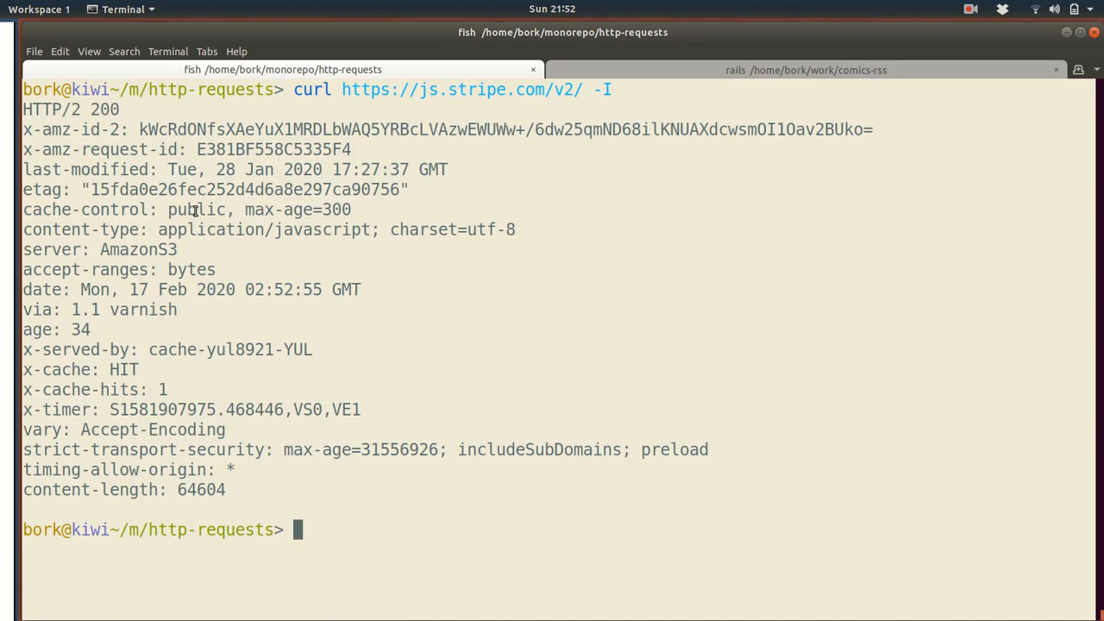
type("If-")
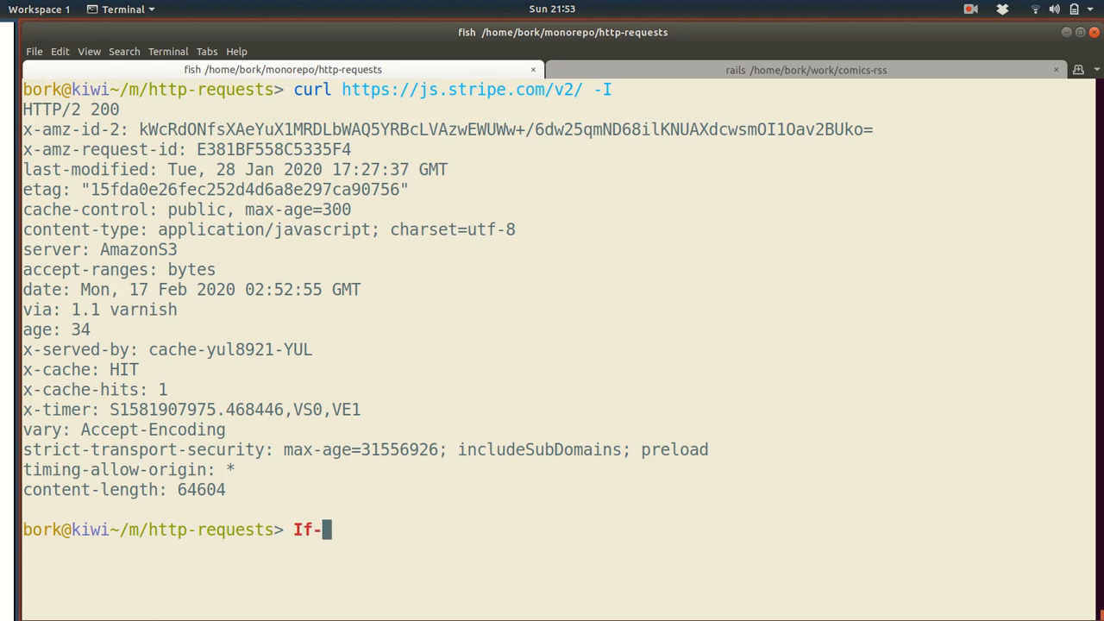
type("None-Match: \"15fda0e26fec252d4d6a8e297ca90756\"' https://js.stripe.com/v2/  -i")
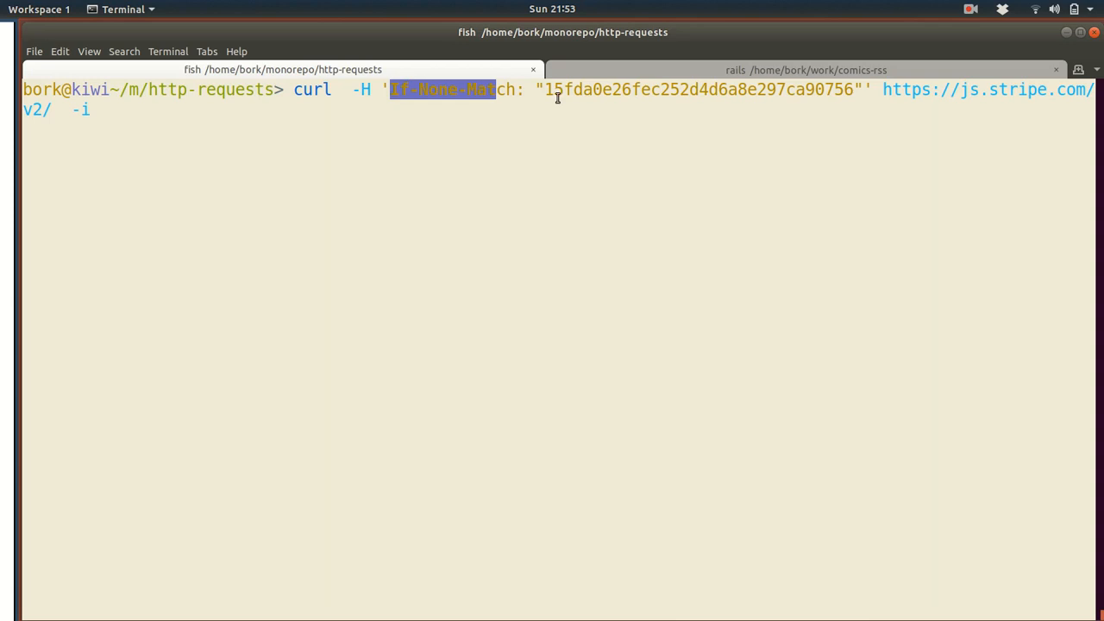
mouse_move(593, 117)
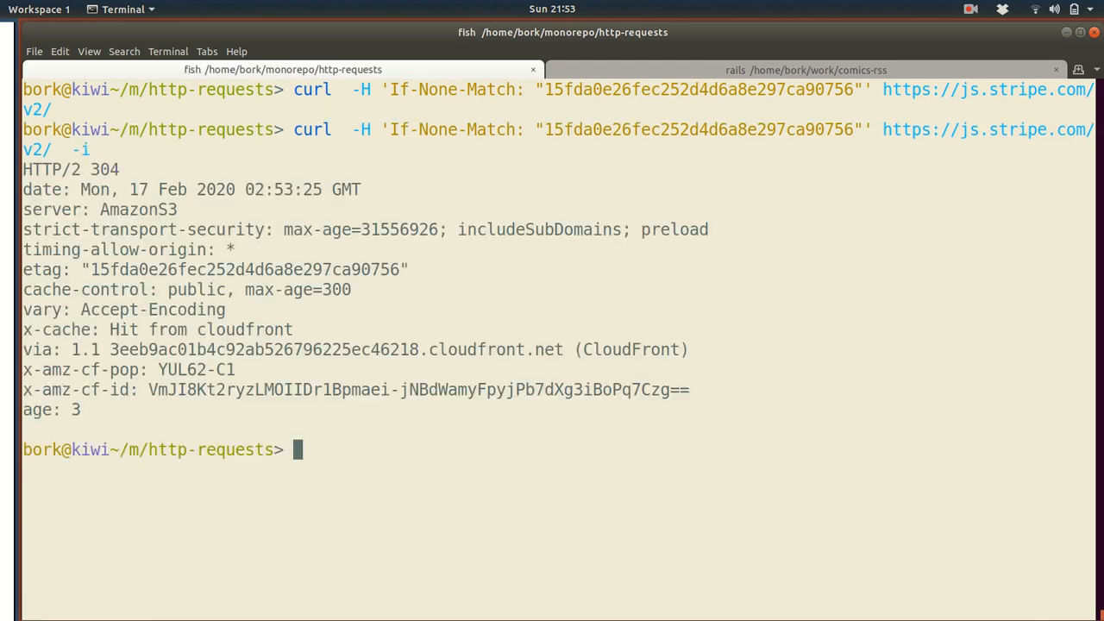
- Highlight parts of the 304 response, including the CloudFront server name
double_click(104, 169)
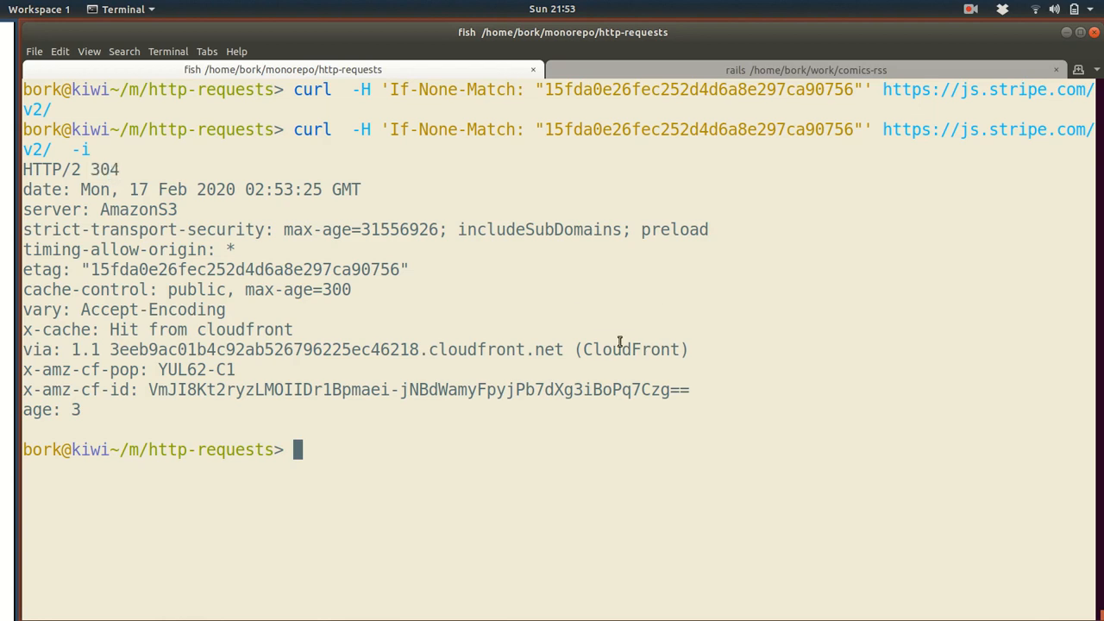
double_click(630, 350)
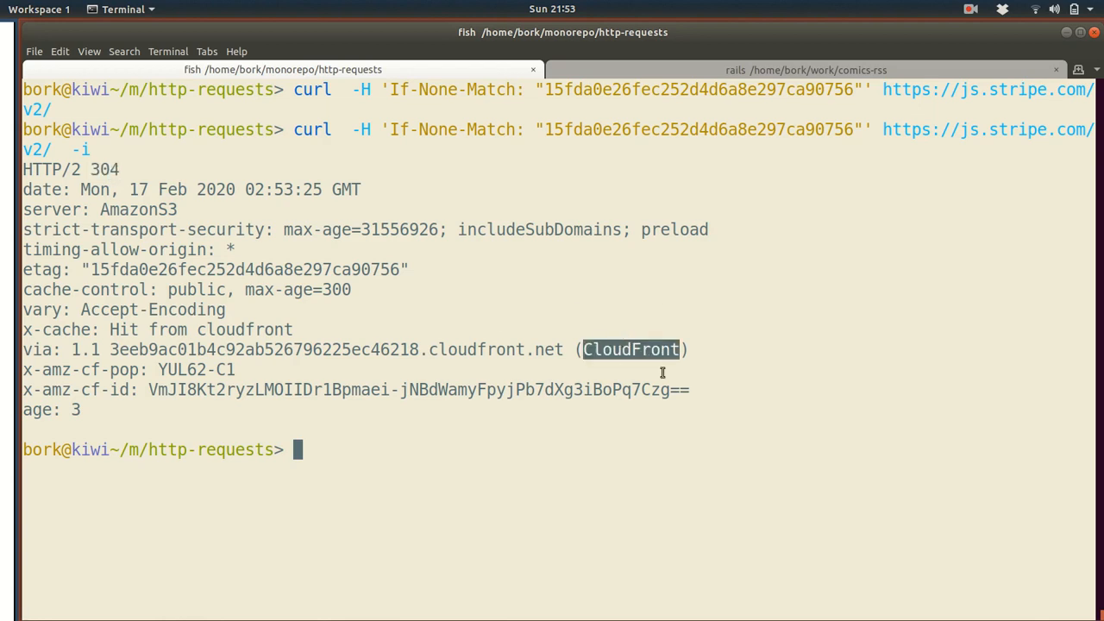
mouse_move(638, 361)
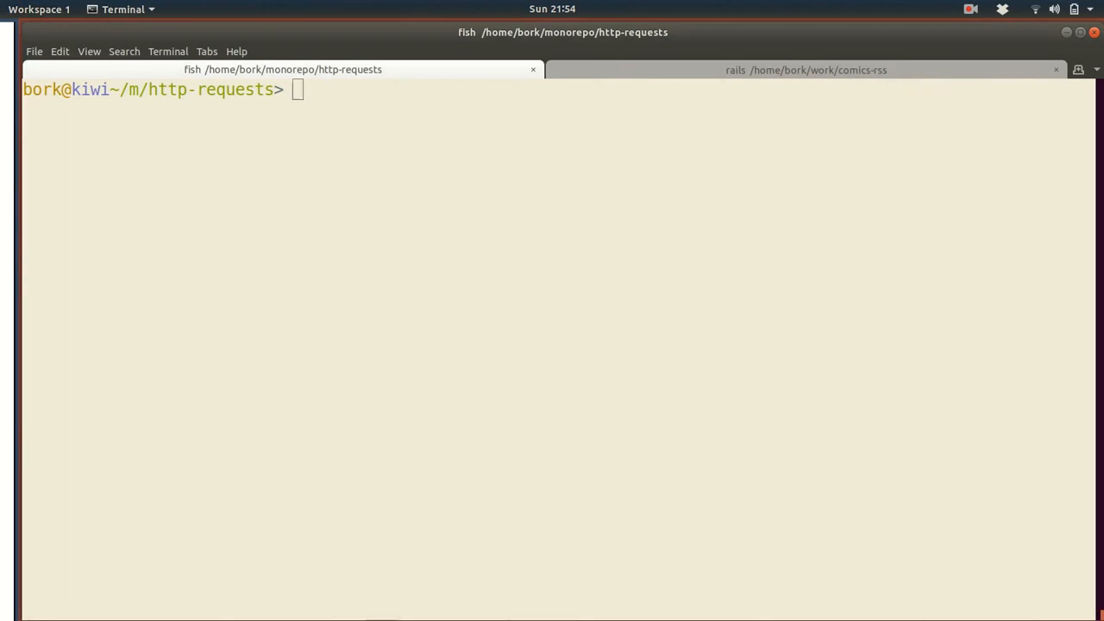
- Print responses/301.txt, then clear the terminal for the next demo
type("cat responses/301.txt")
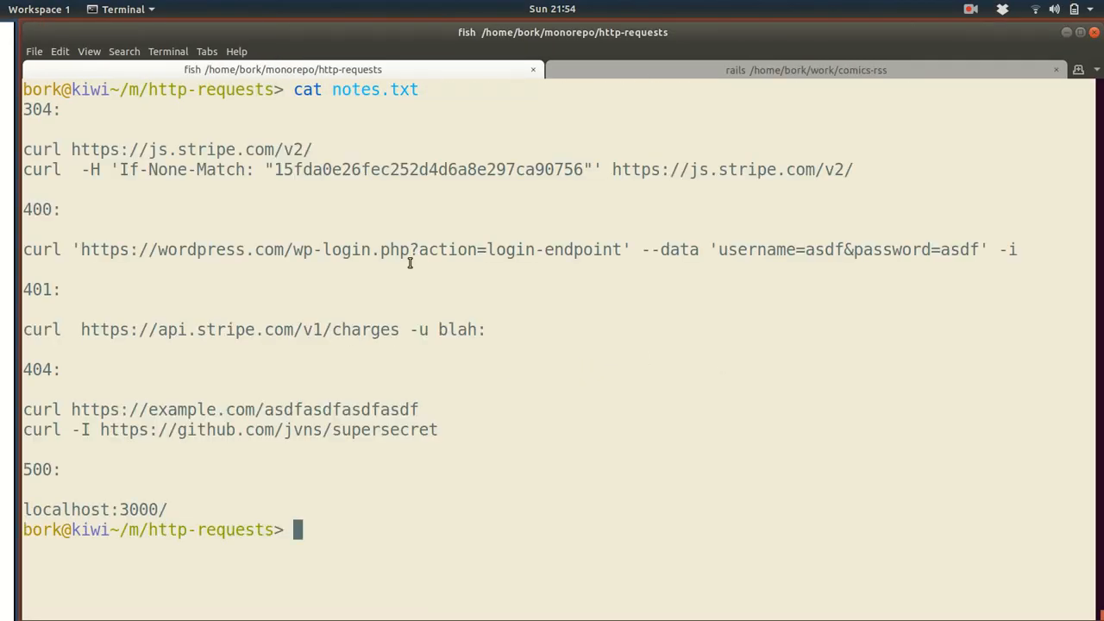
key("ctrl+l")
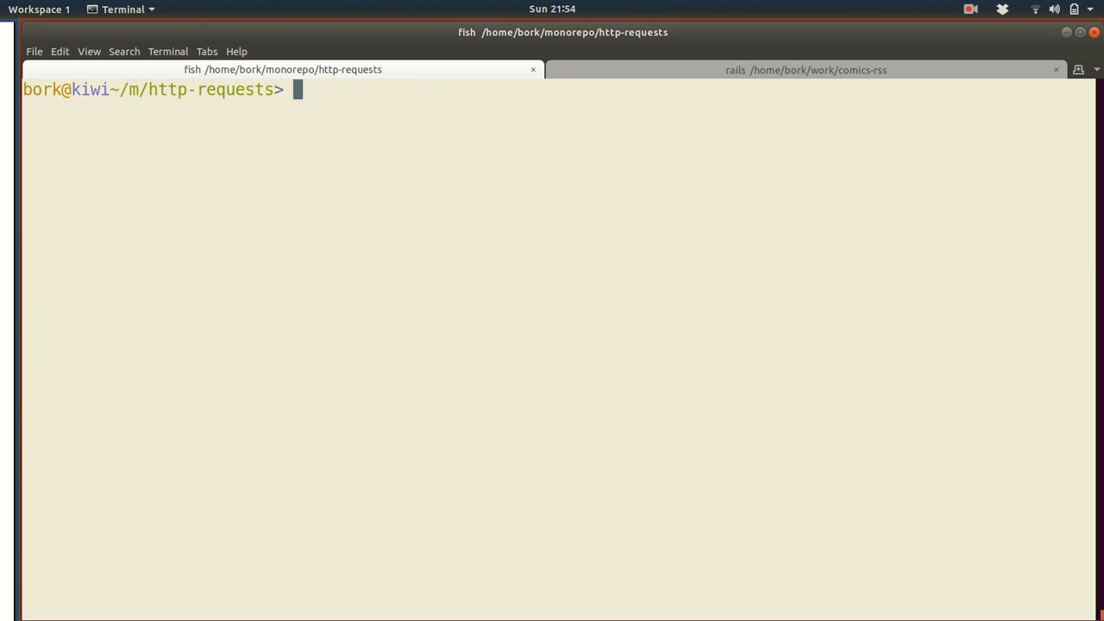
- POST dummy username and password to wordpress.com's login endpoint with -i and get HTTP 400
type("curl 'https://wordpress.com/wp-login.php?action=login-endpoint' --data 'username=asdf&password=asdf' -i")
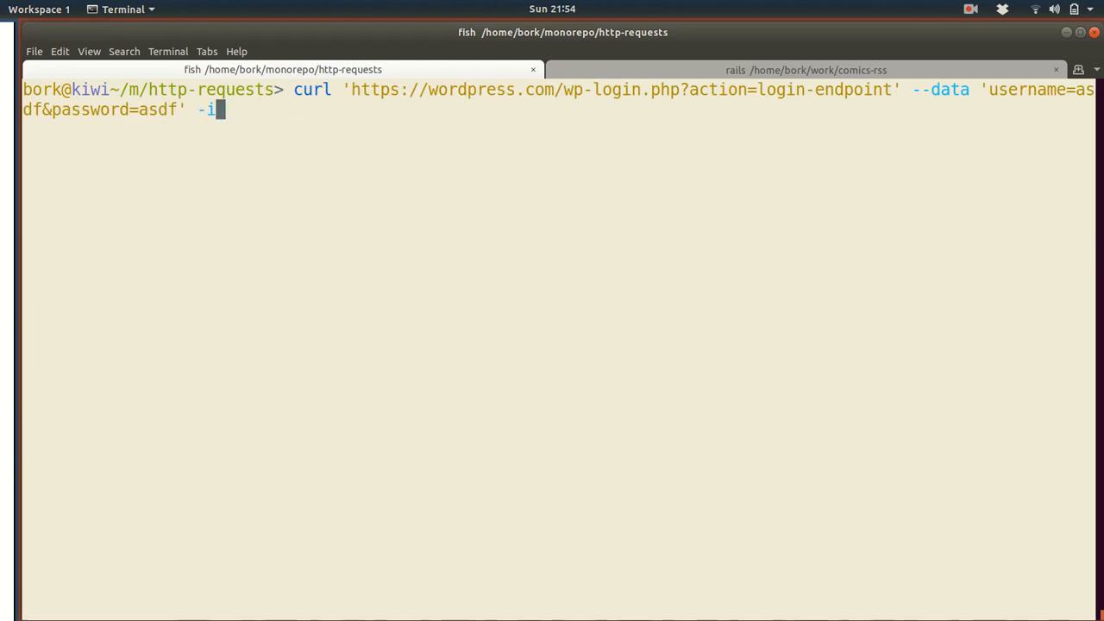
mouse_move(529, 227)
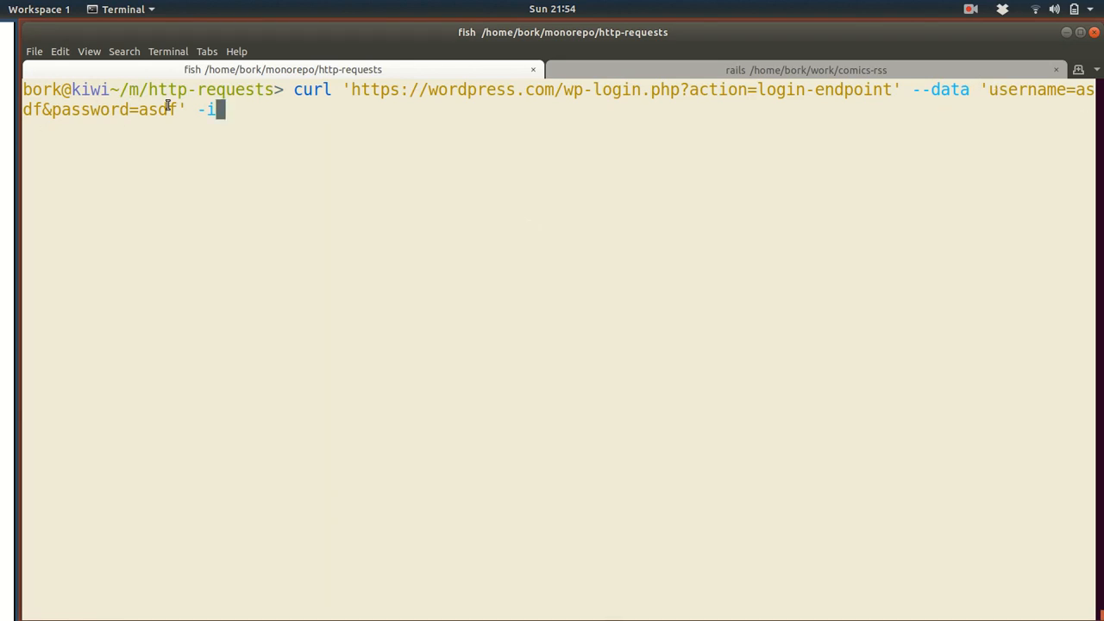
key("Return")
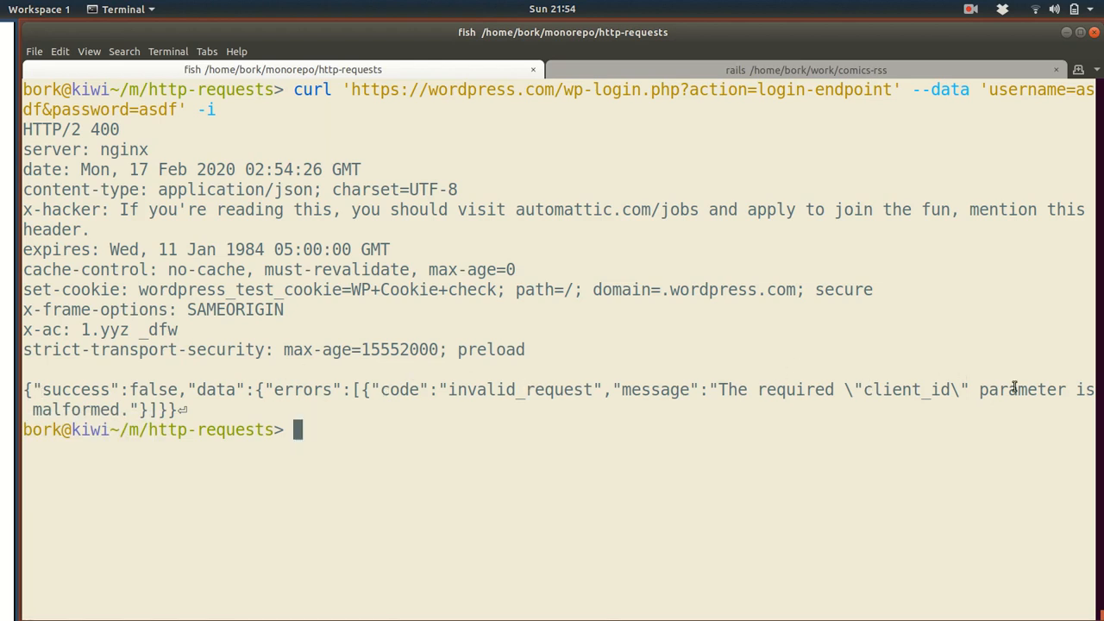
mouse_move(188, 409)
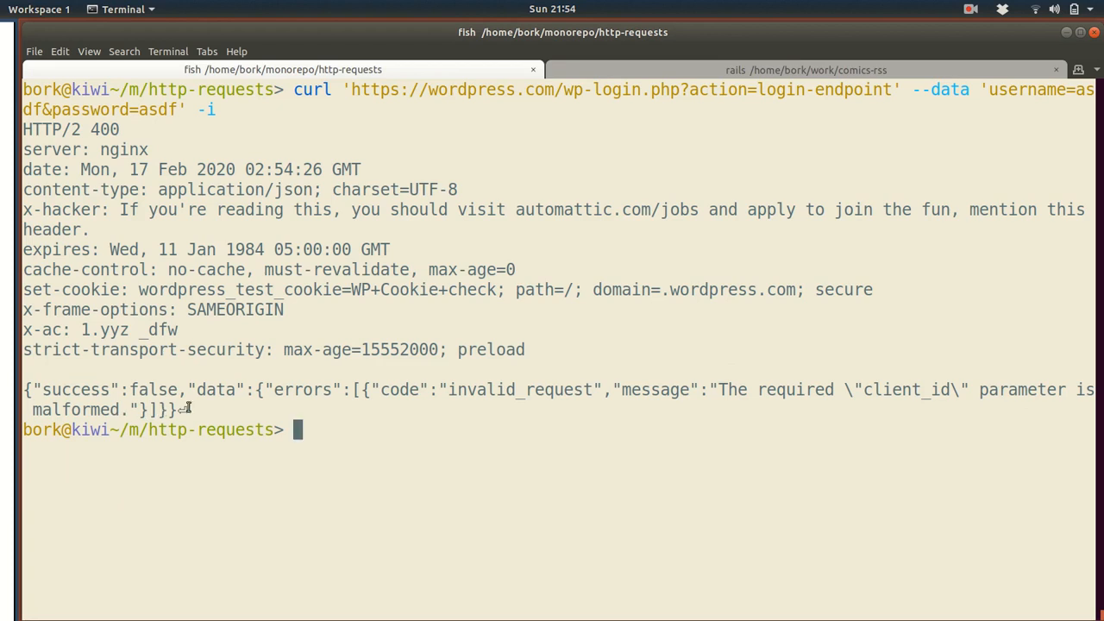
mouse_move(110, 139)
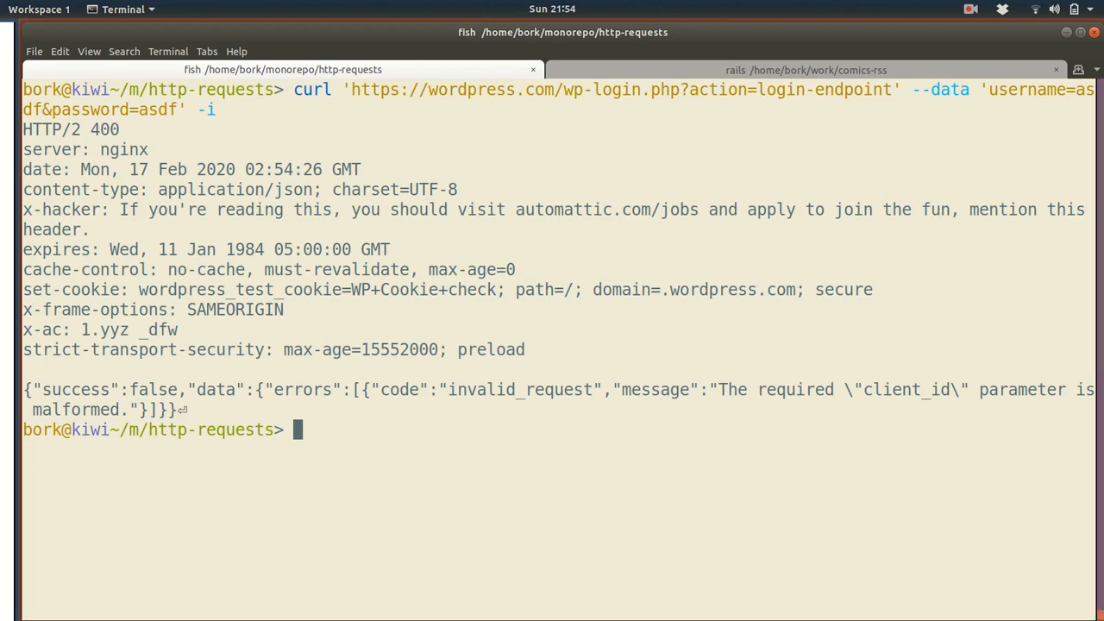
mouse_move(676, 423)
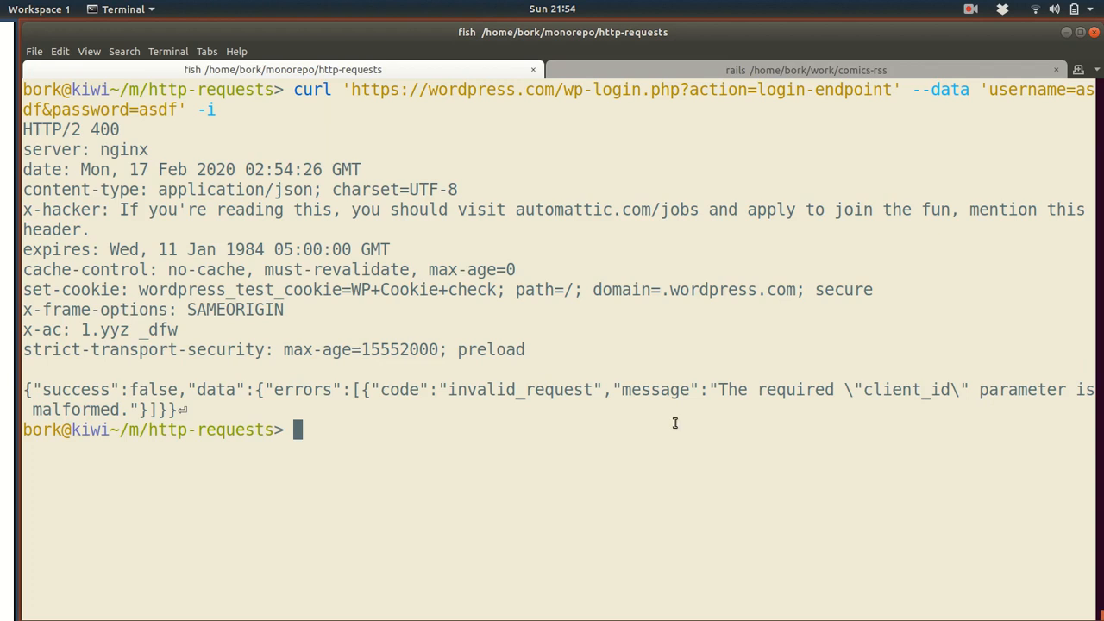
mouse_move(936, 385)
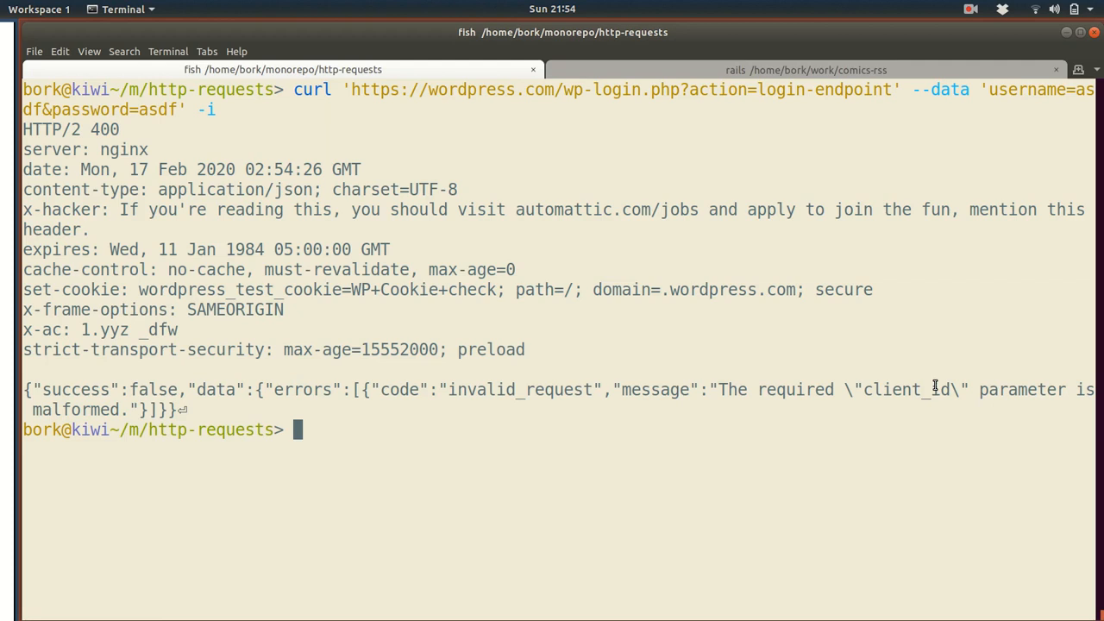
- List notes.txt, select the placeholder API key and run the Stripe charges request for a 401
type("cat notes.txt")
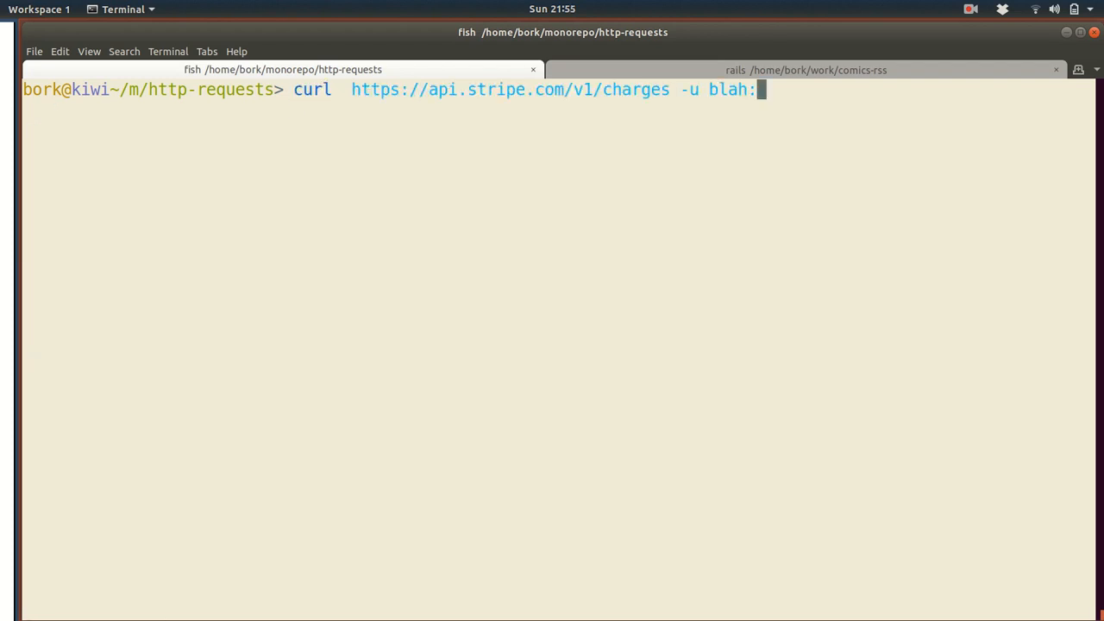
mouse_move(743, 127)
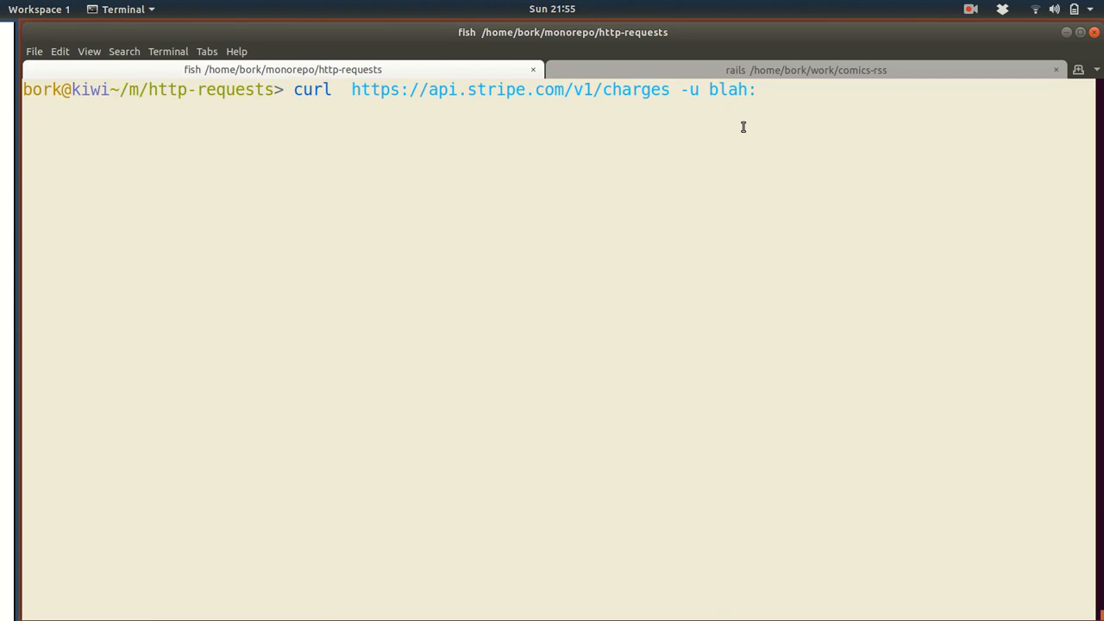
mouse_move(711, 97)
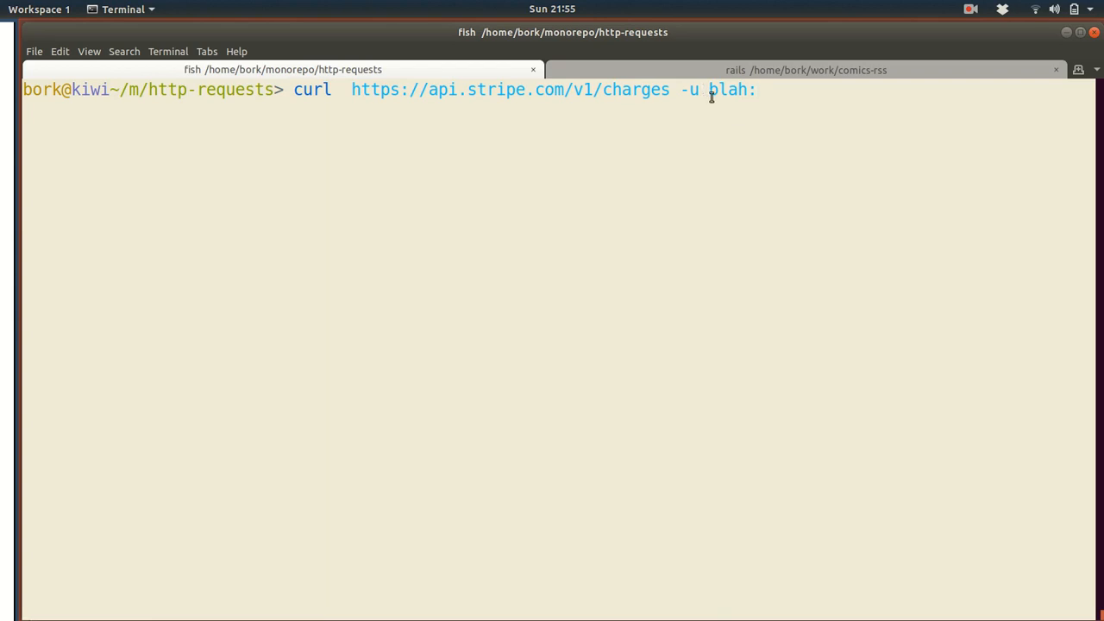
double_click(730, 89)
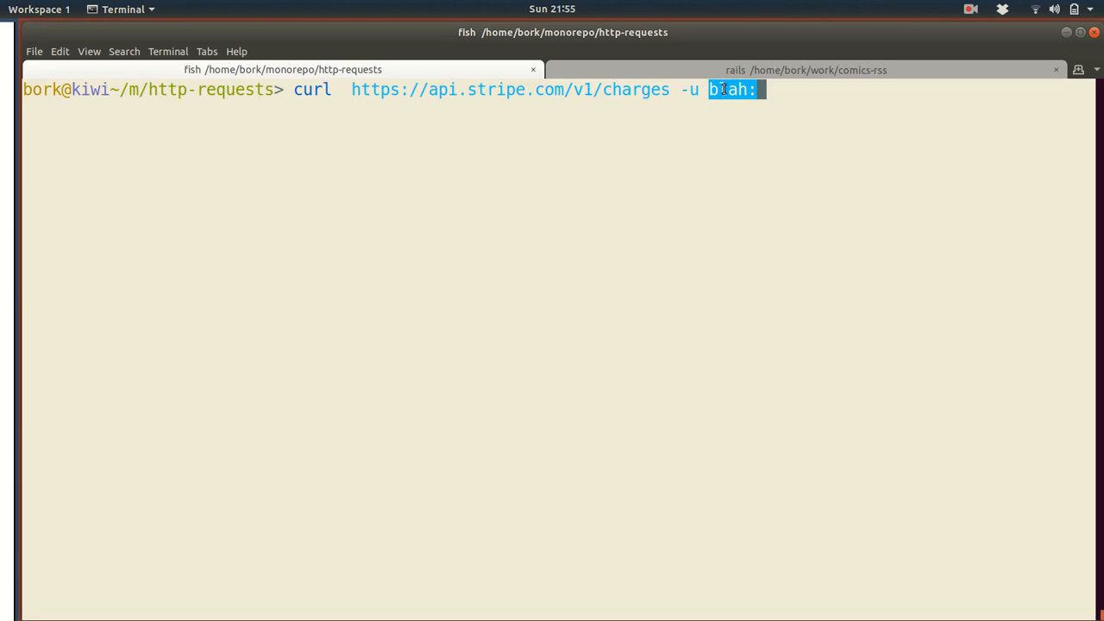
key("Return")
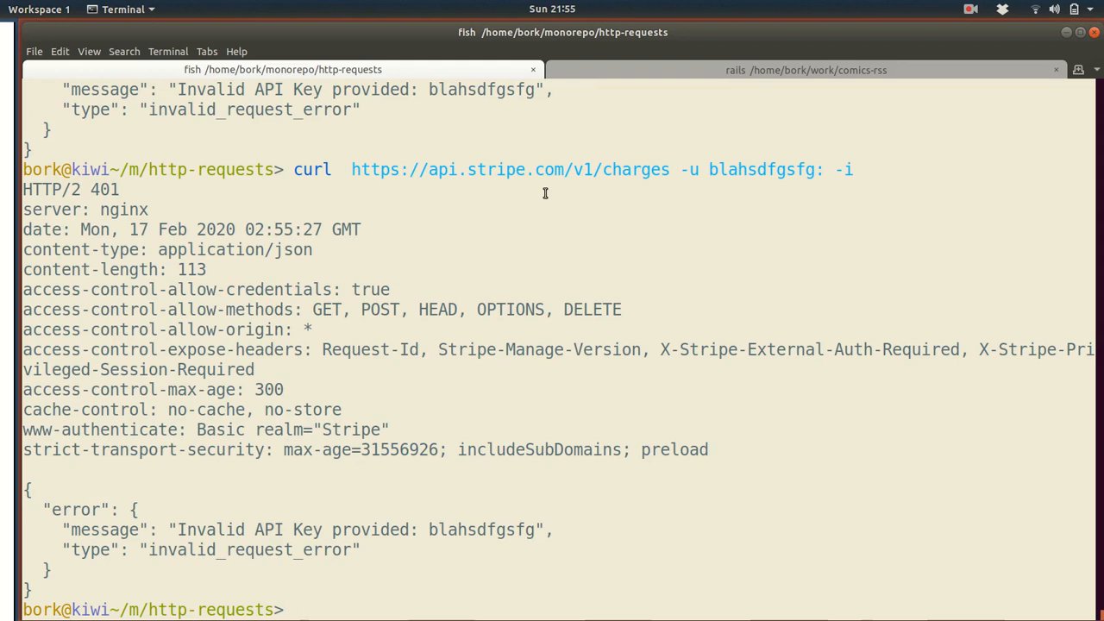
- Source rbenv init into the fish shell via psub
type(". (rbenv init - | psub)")
type("curl -i https://example.com/asdfasdfadsfadsfasdfasdf")
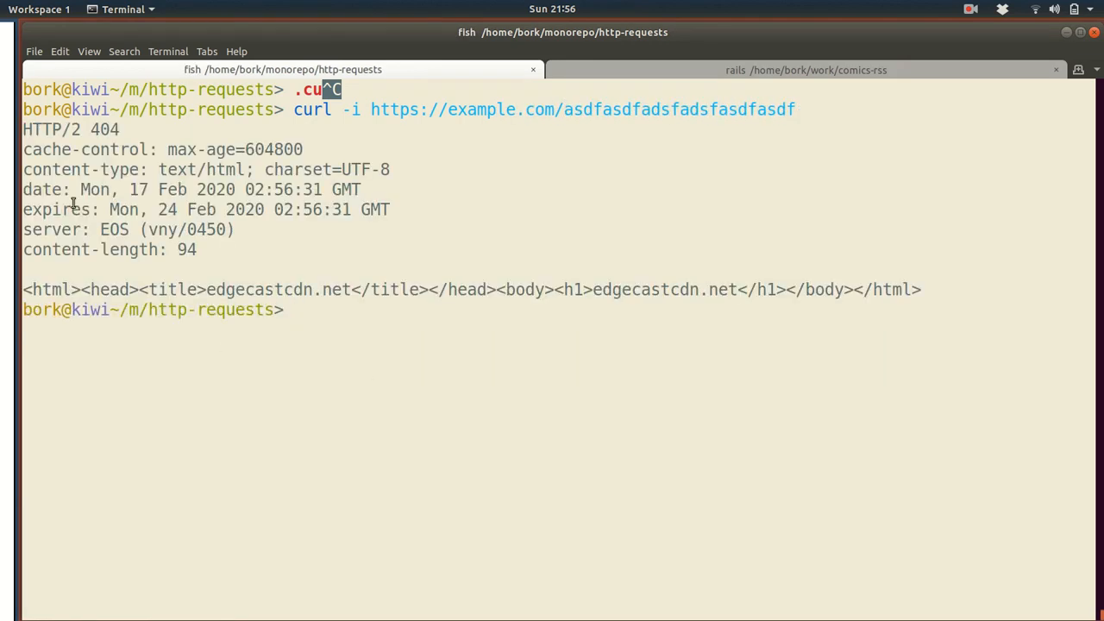
mouse_move(95, 134)
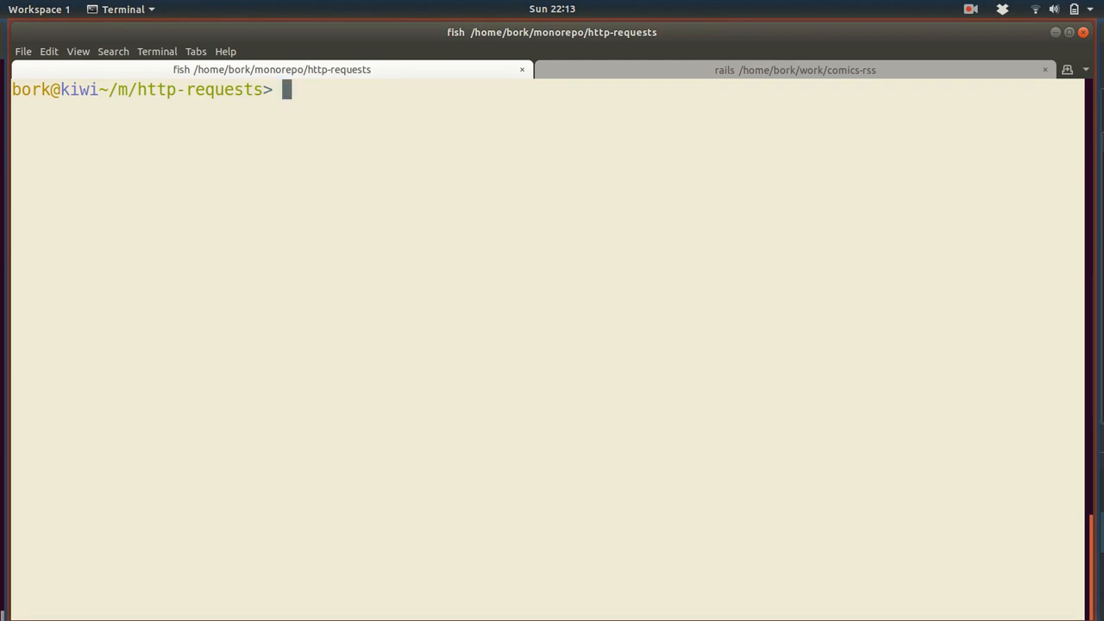
- Request headers for github.com/jvns/supersecret with curl -I and mark the 404 Not Found
type("cat notes.txt")
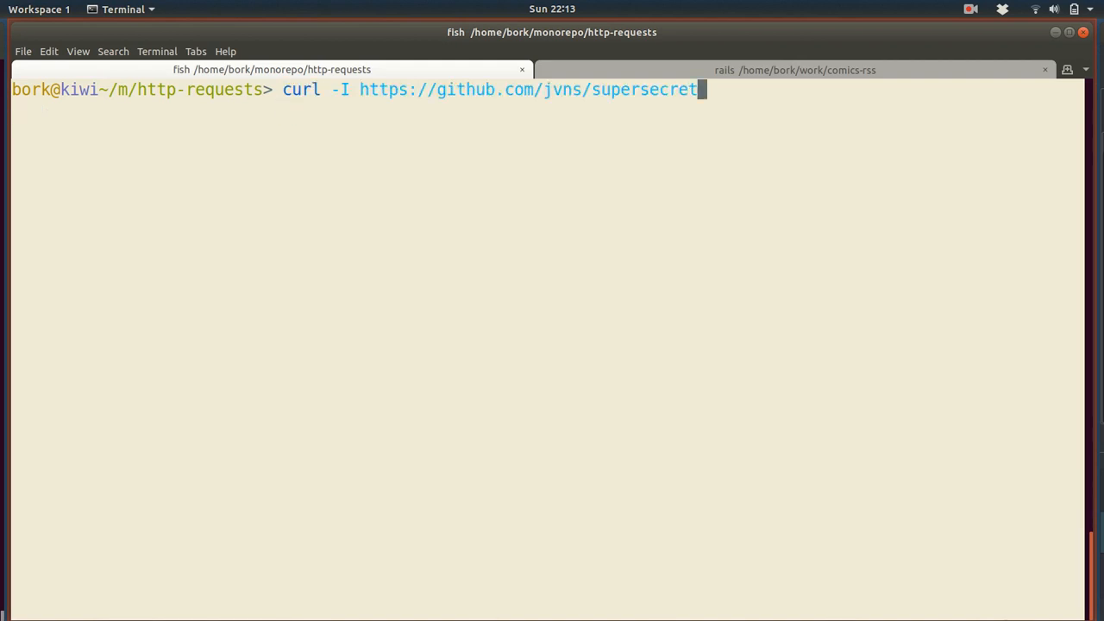
mouse_move(394, 325)
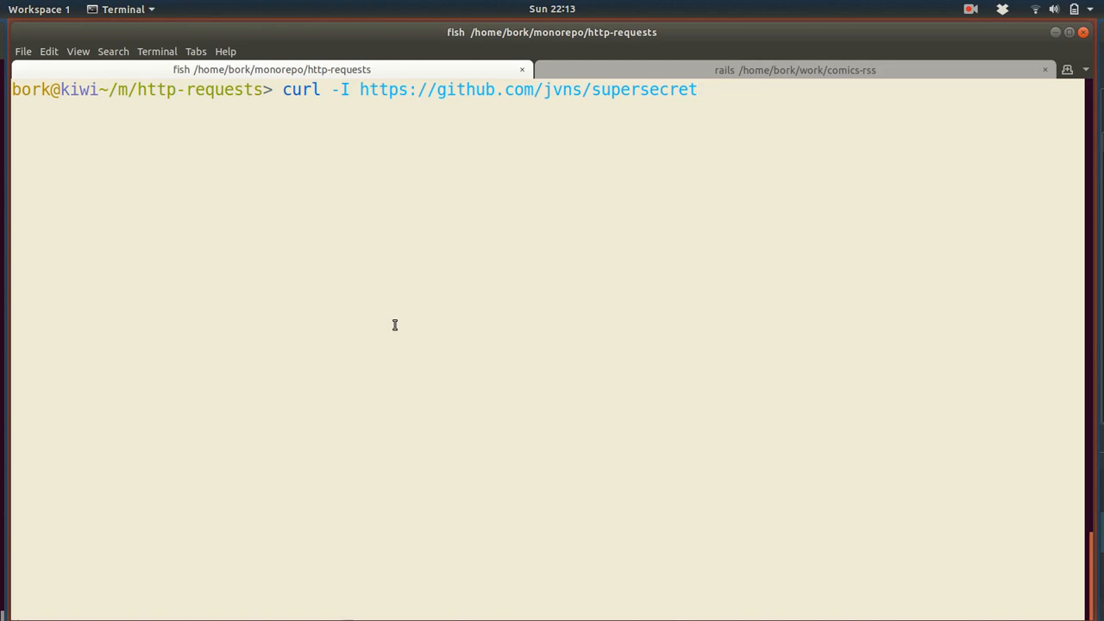
key("Return")
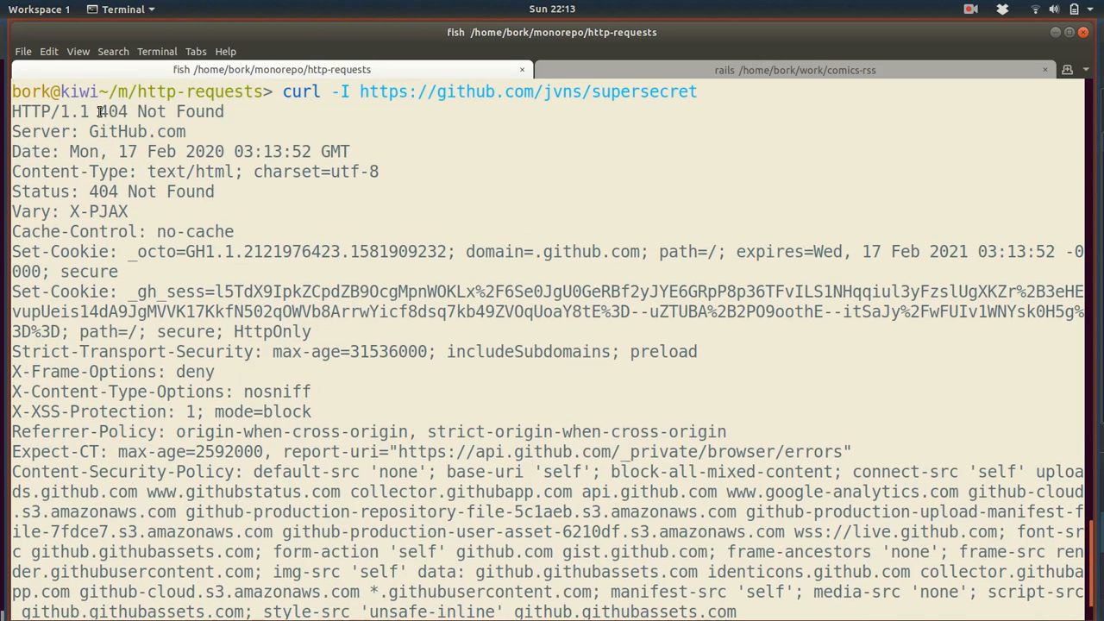
double_click(161, 111)
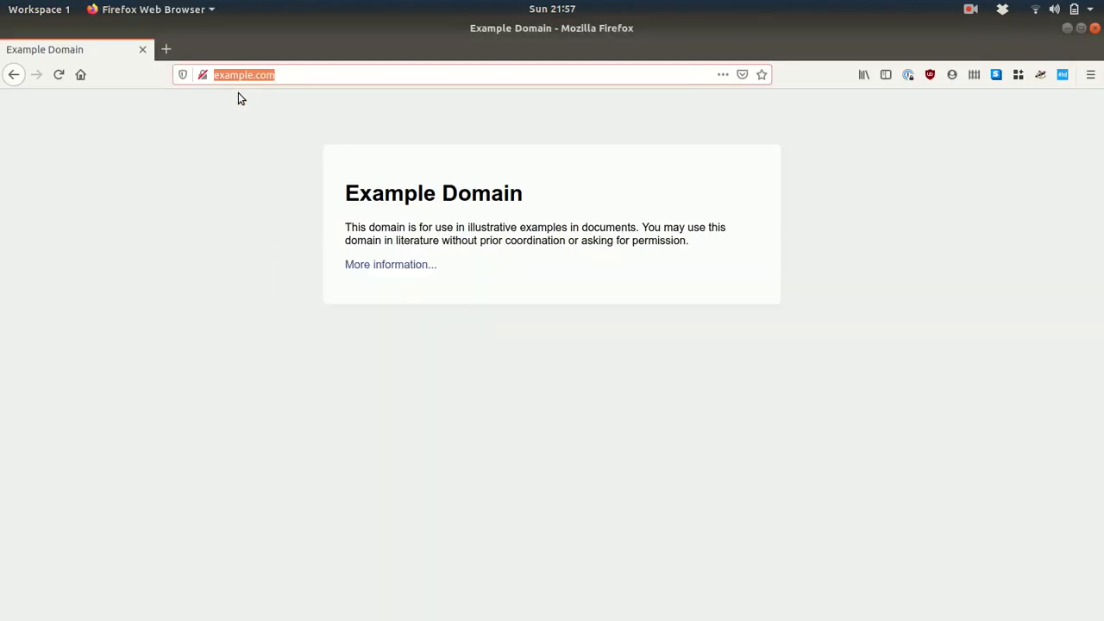
- Load localhost:3000 and pick out the undefined 'hi' call in the Rails NameError source
type("localhost:3")
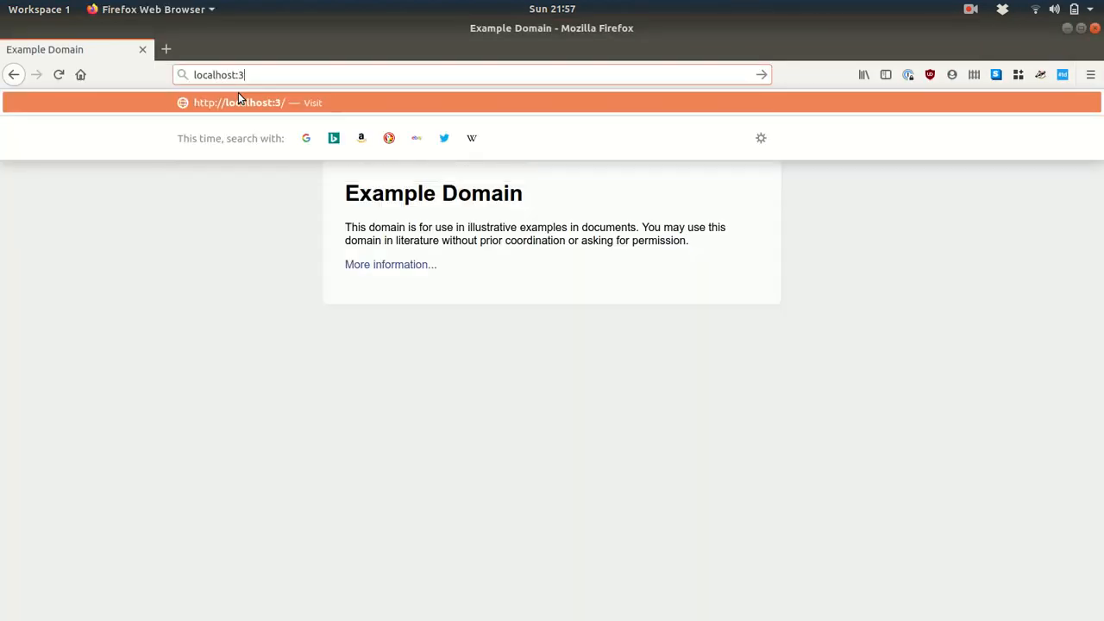
type("000")
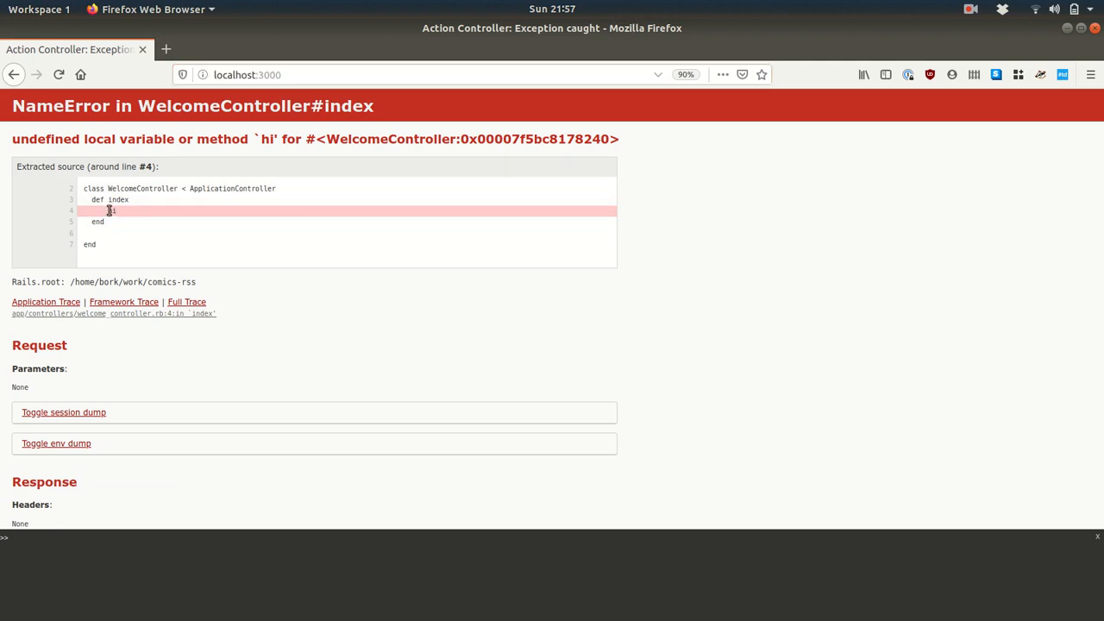
double_click(112, 210)
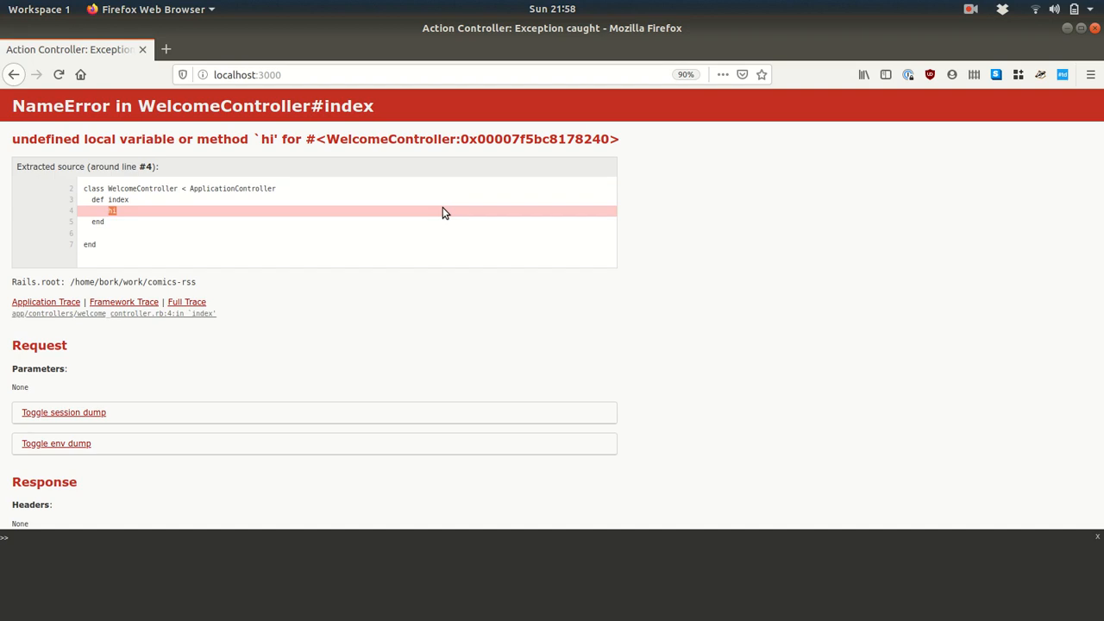
key("alt+Tab")
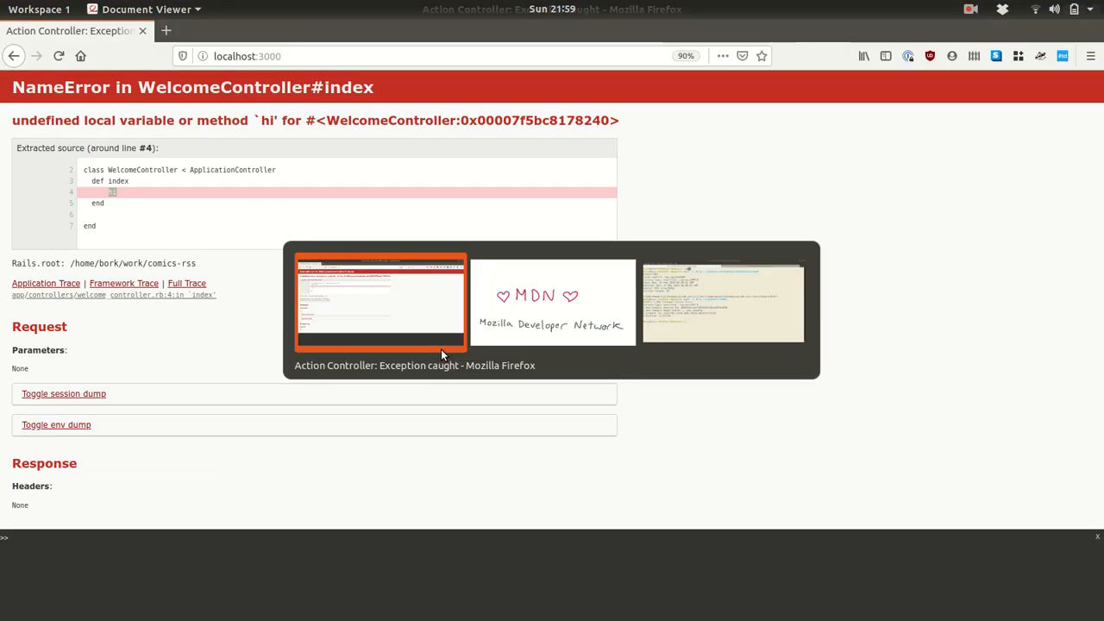
- Search Google for the MDN 502 article and follow the '502 Bad Gateway - HTTP | MDN' result
type("md")
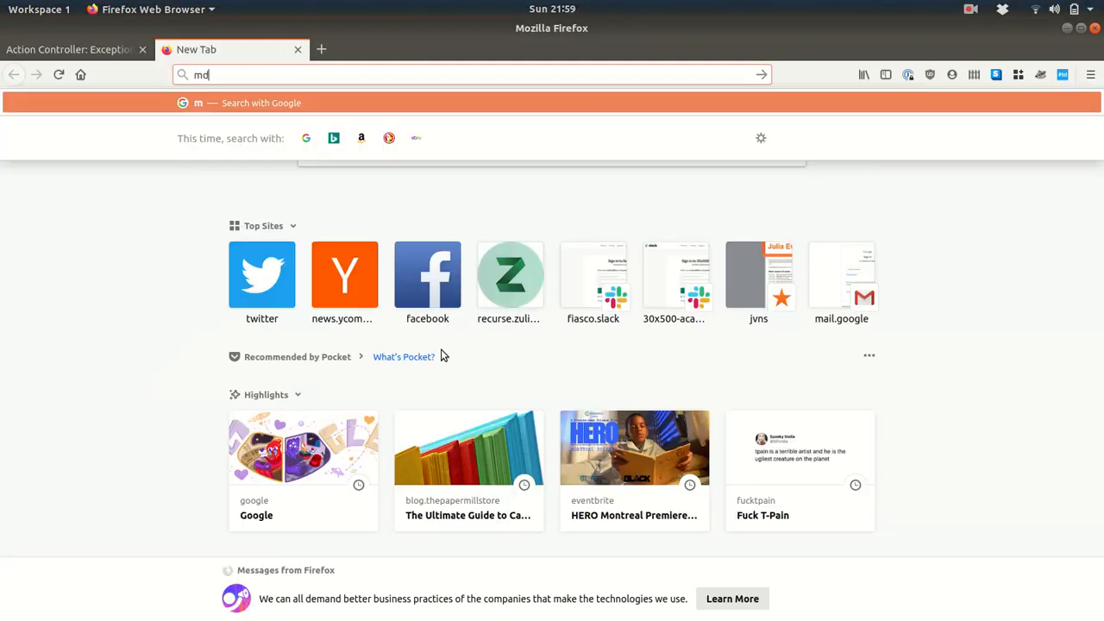
type("dn 501")
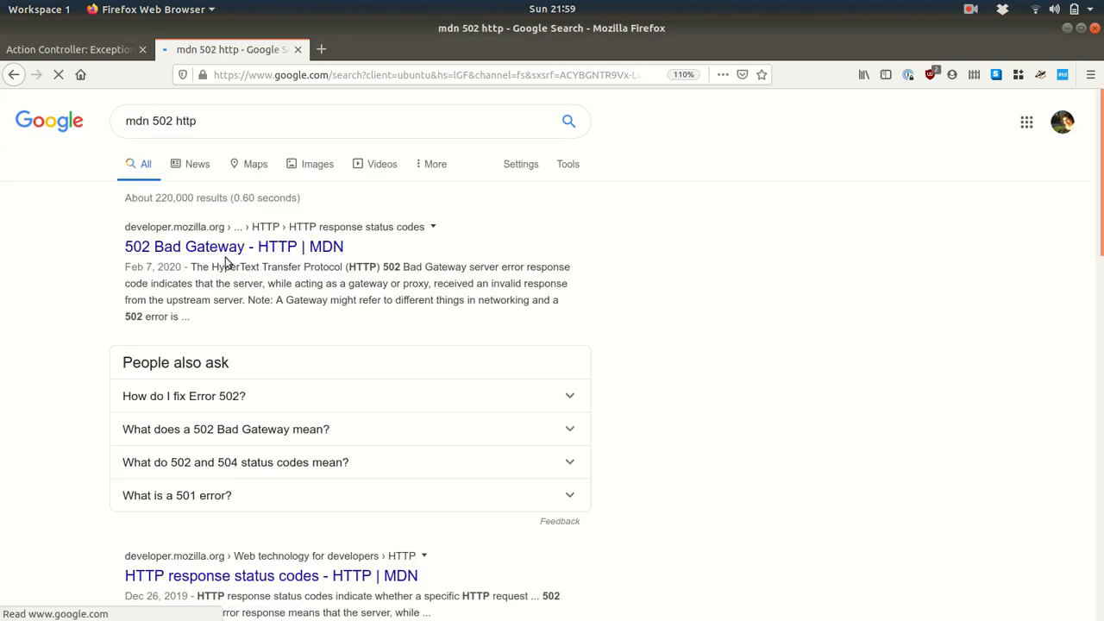
left_click(233, 247)
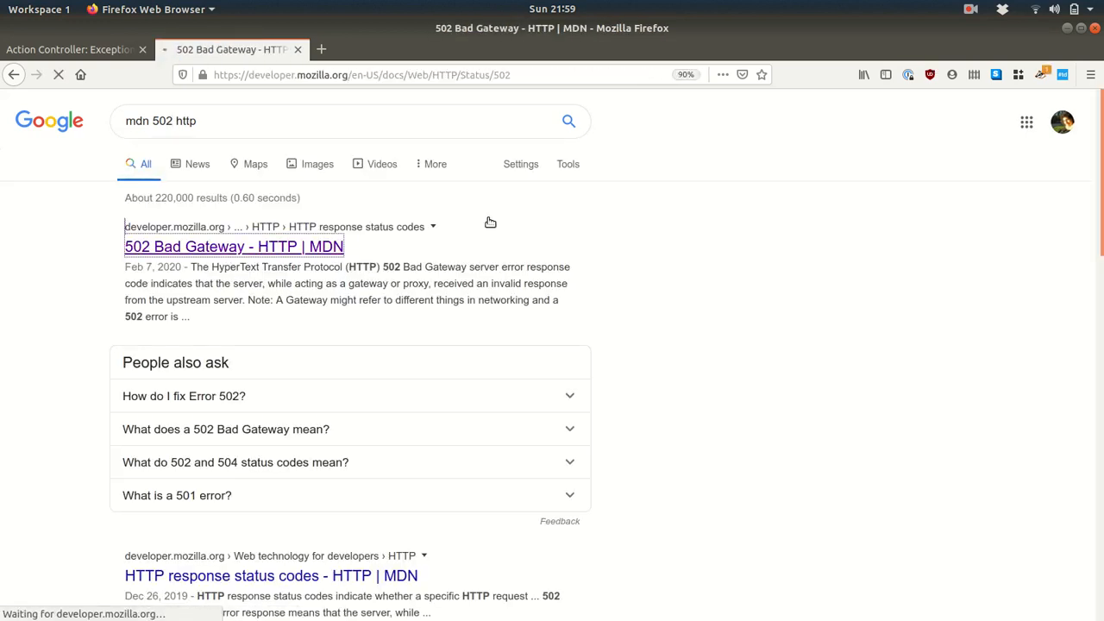
- Navigate from the 502 article to MDN's 206 Partial Content reference page
left_click(233, 246)
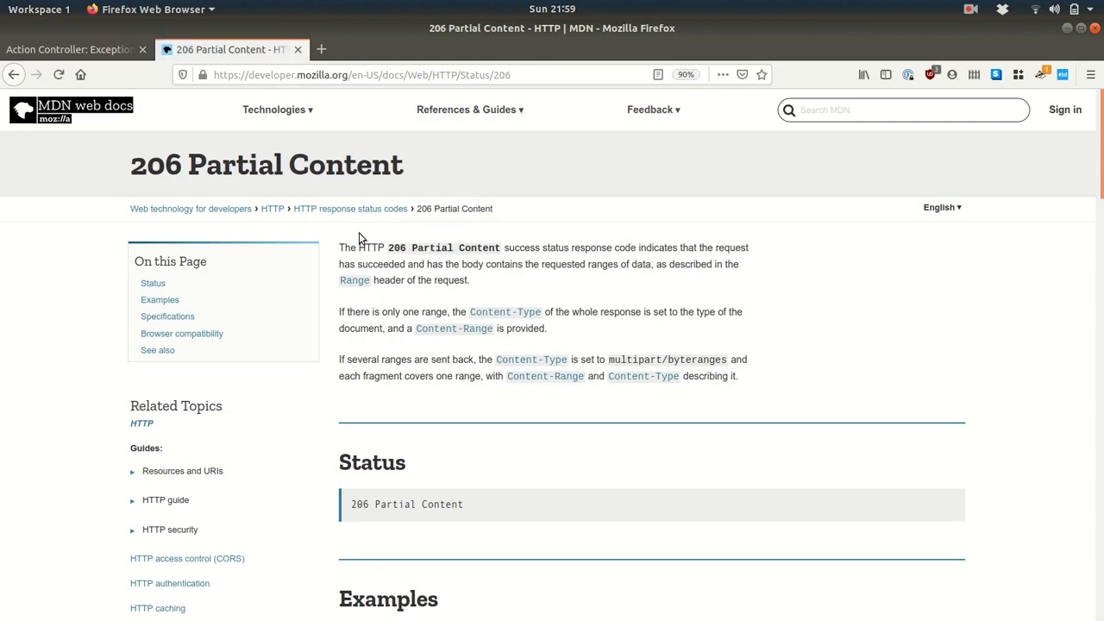
mouse_move(327, 194)
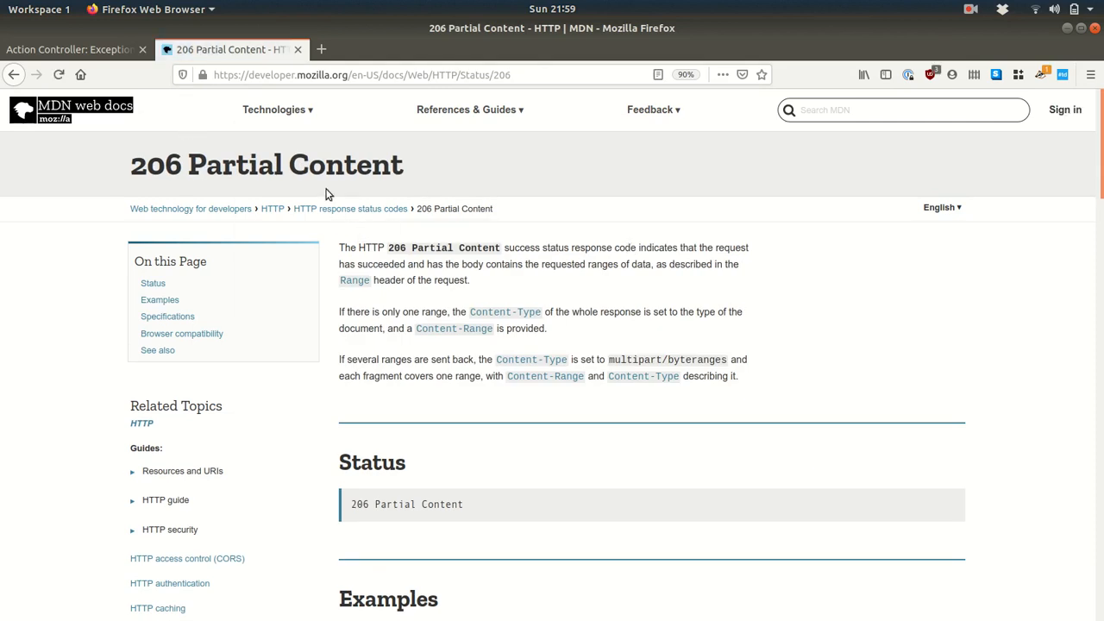